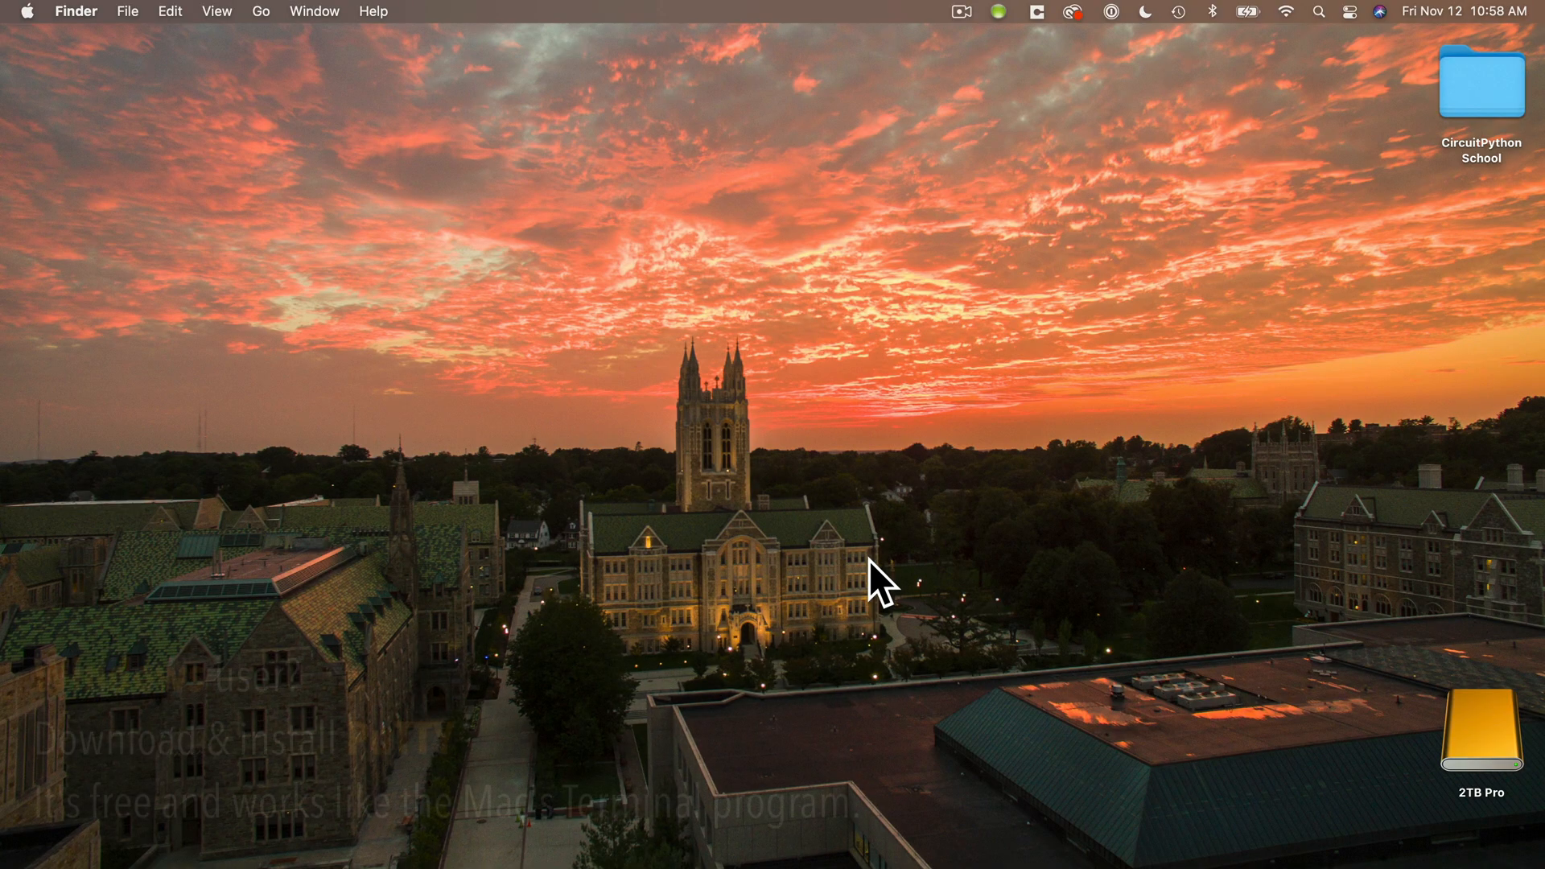
# Step: Launch Terminal from Spotlight to get a fresh shell prompt
pyautogui.write('terminal')
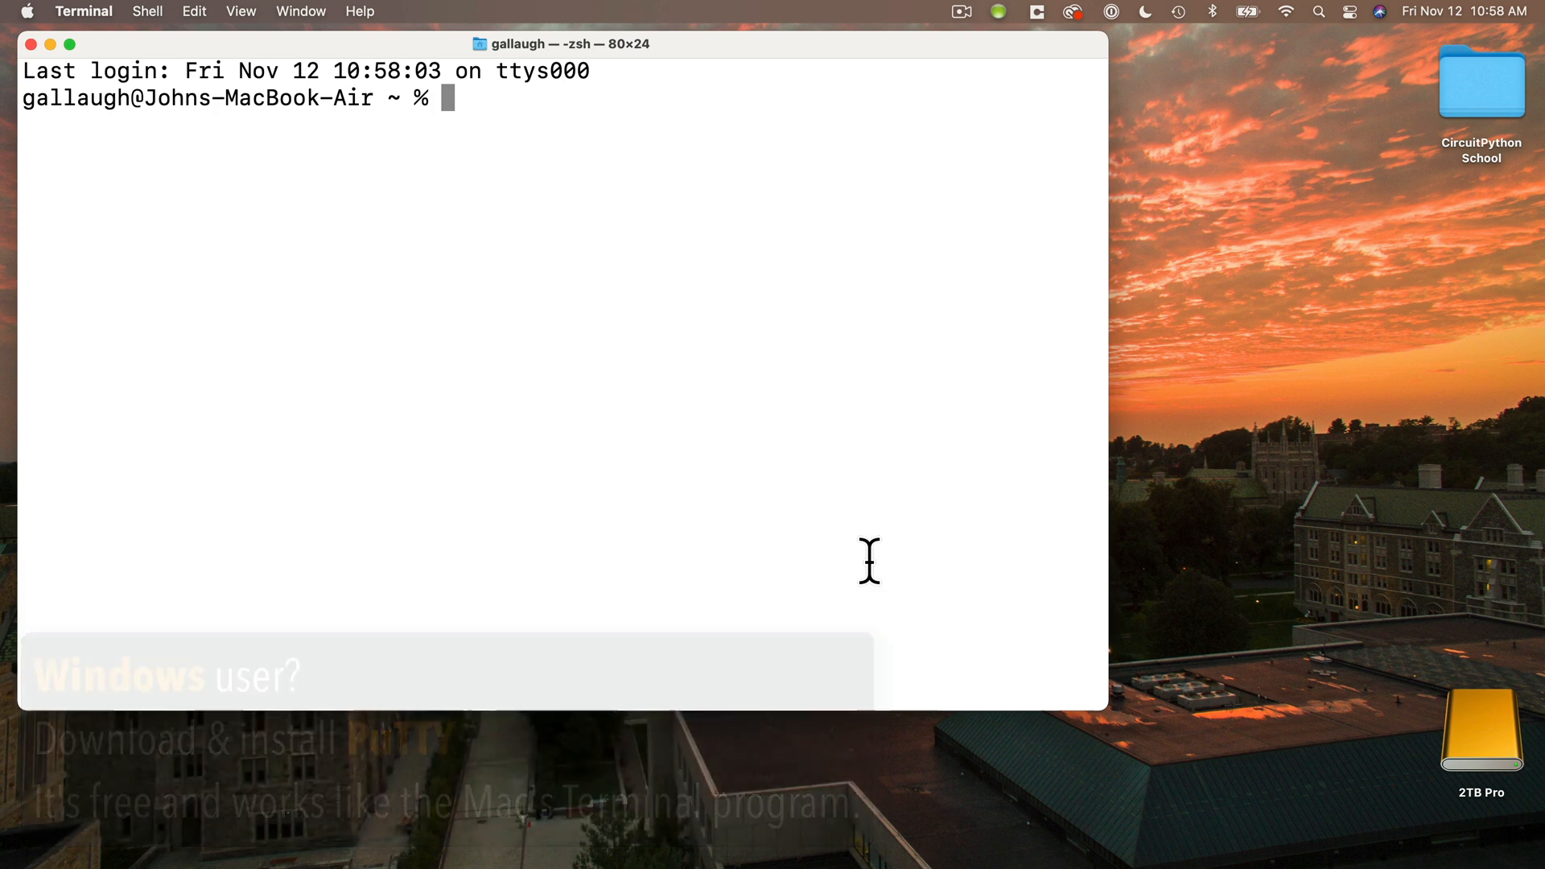
pyautogui.write('clear')
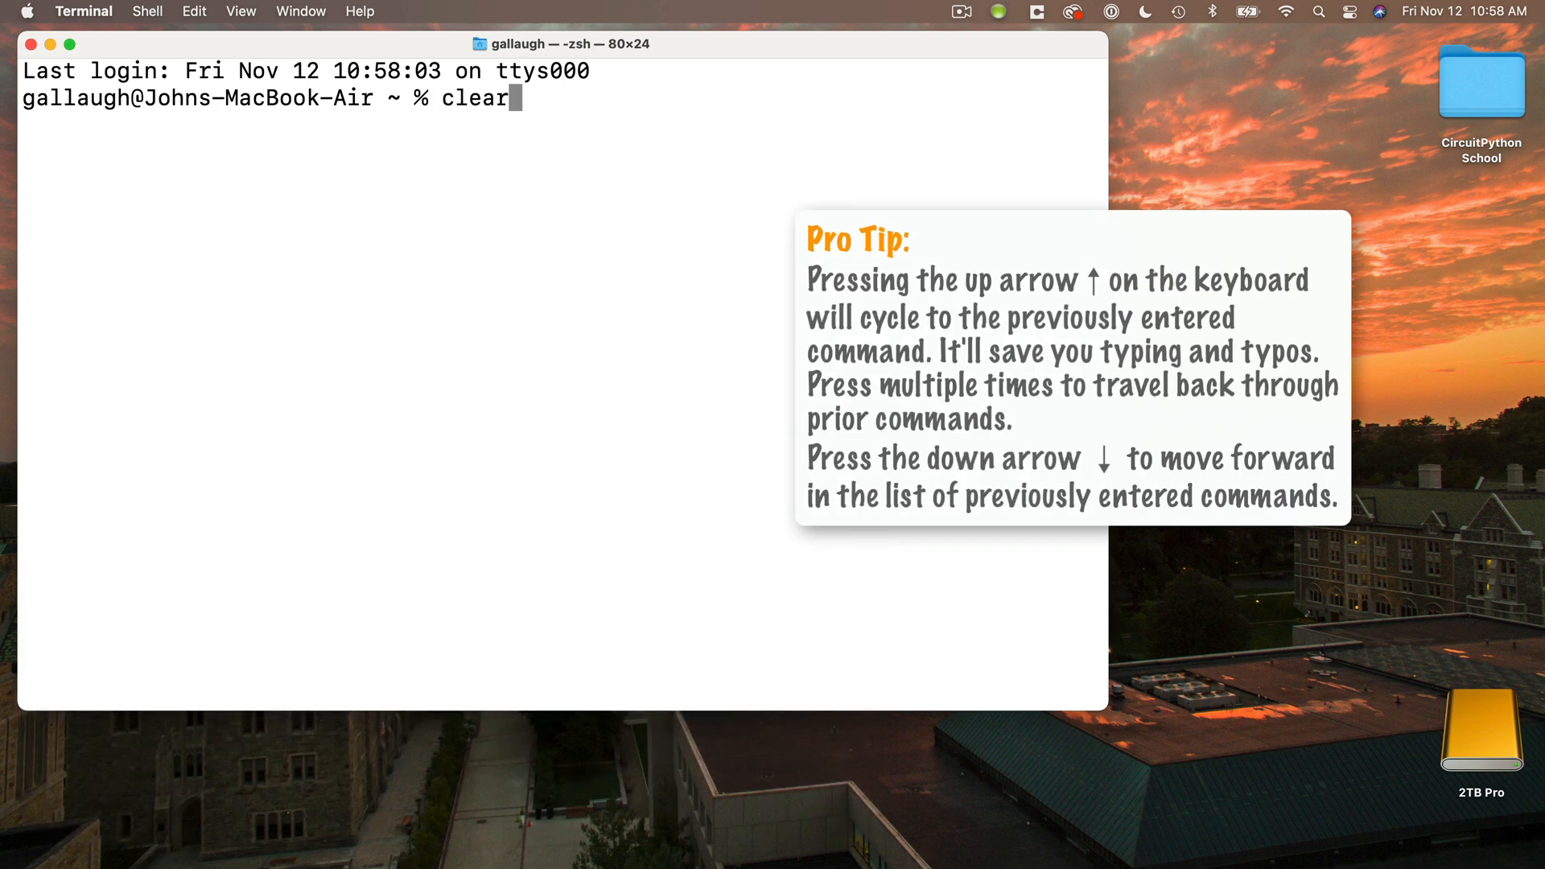
pyautogui.write('ssh pi@builtwithprofg.local')
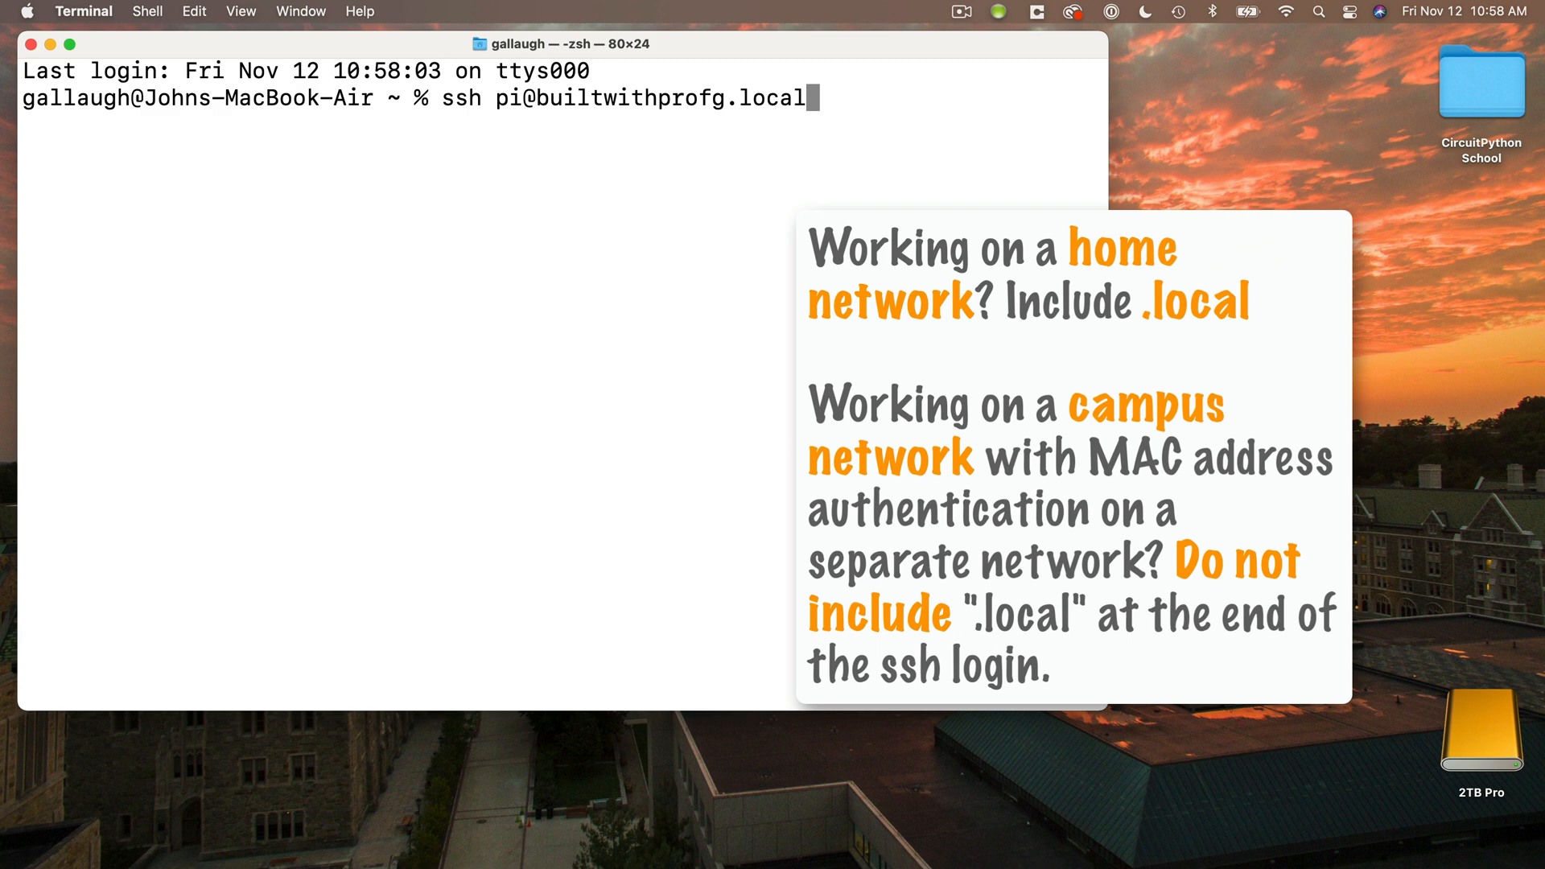
pyautogui.press('enter')
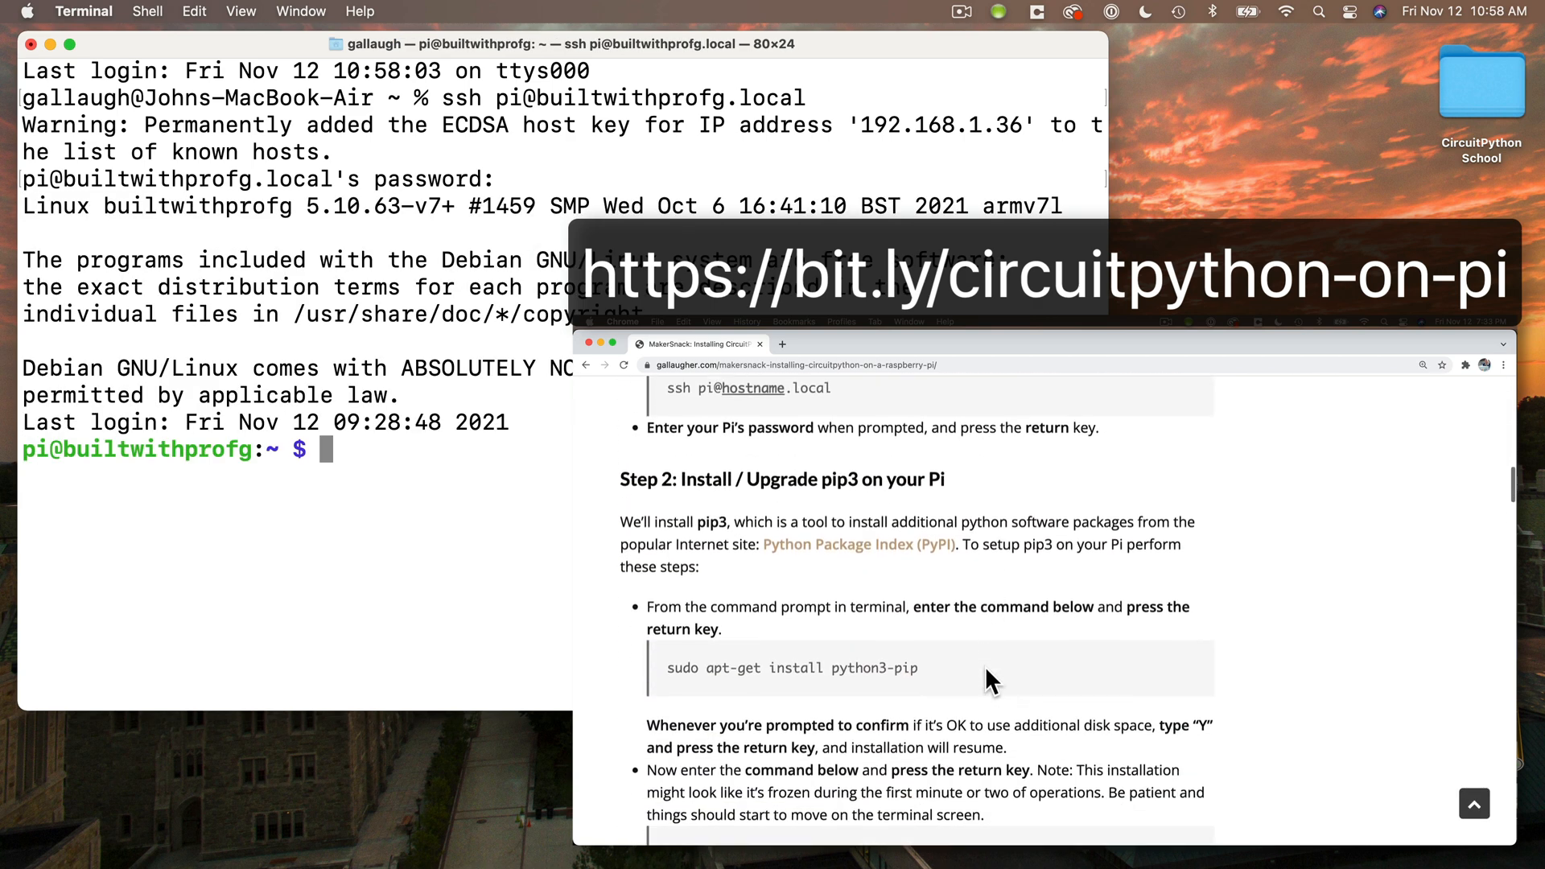
pyautogui.scroll(-3)
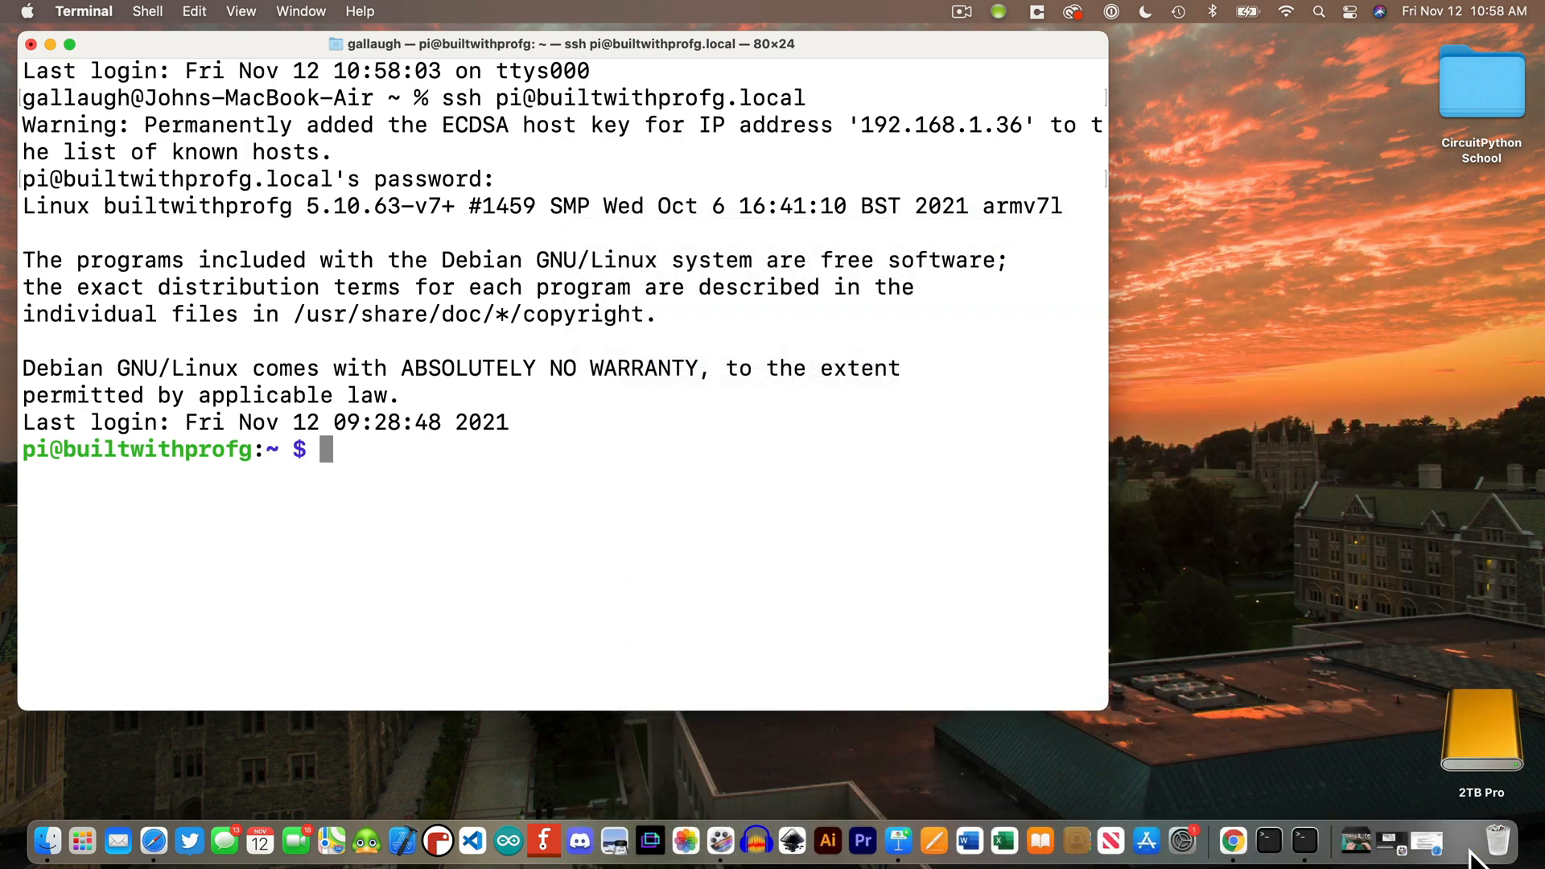
pyautogui.click(1233, 840)
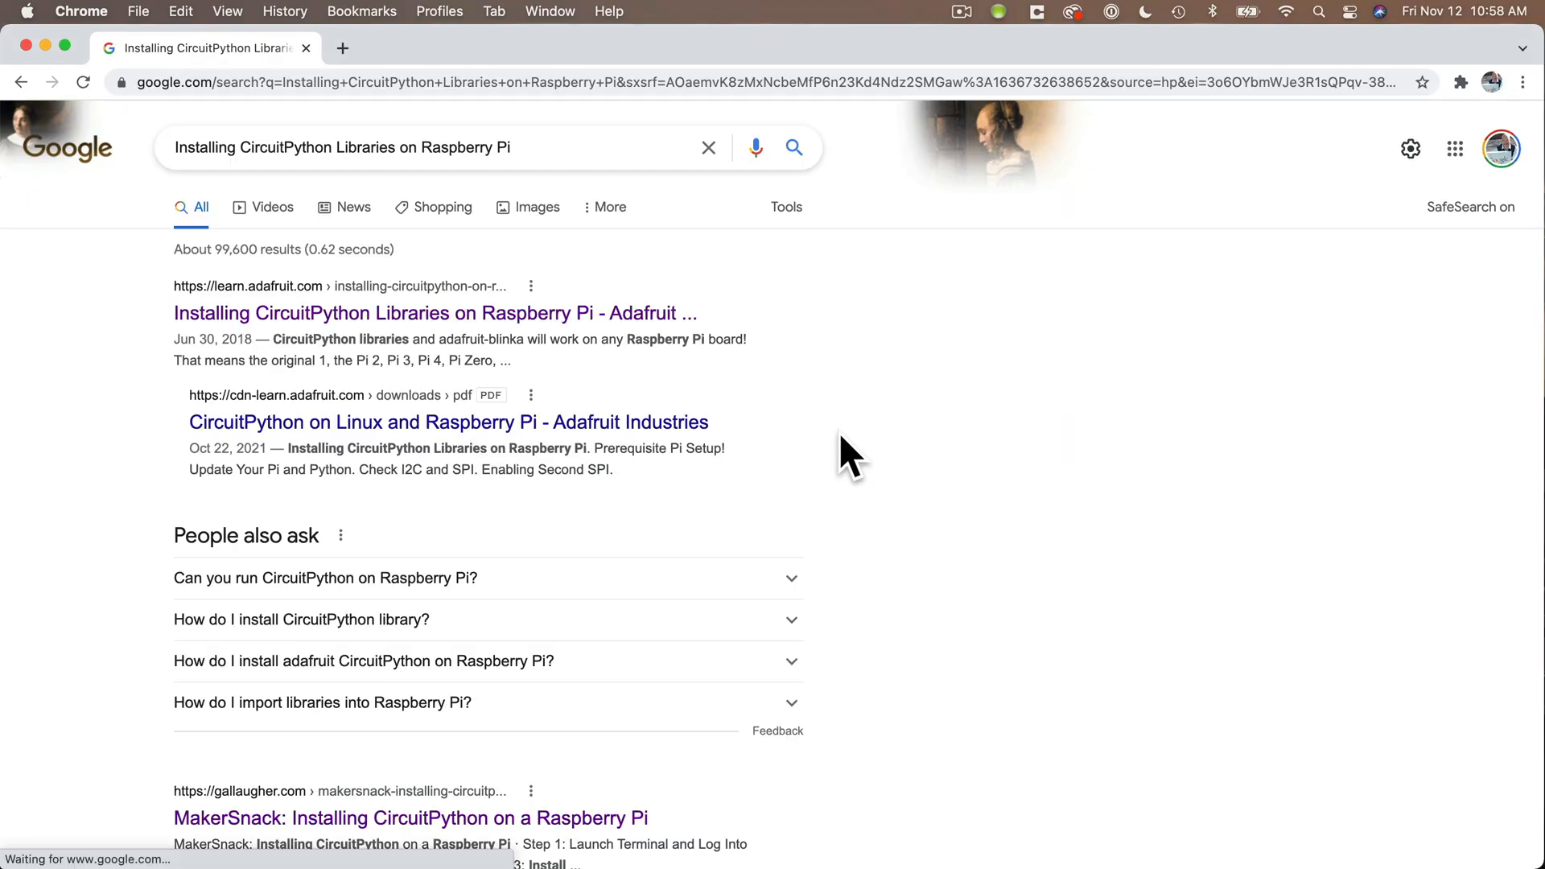
# Step: Locate the Update Your Pi and Python commands in the Adafruit guide and return to the Pi terminal
pyautogui.click(433, 314)
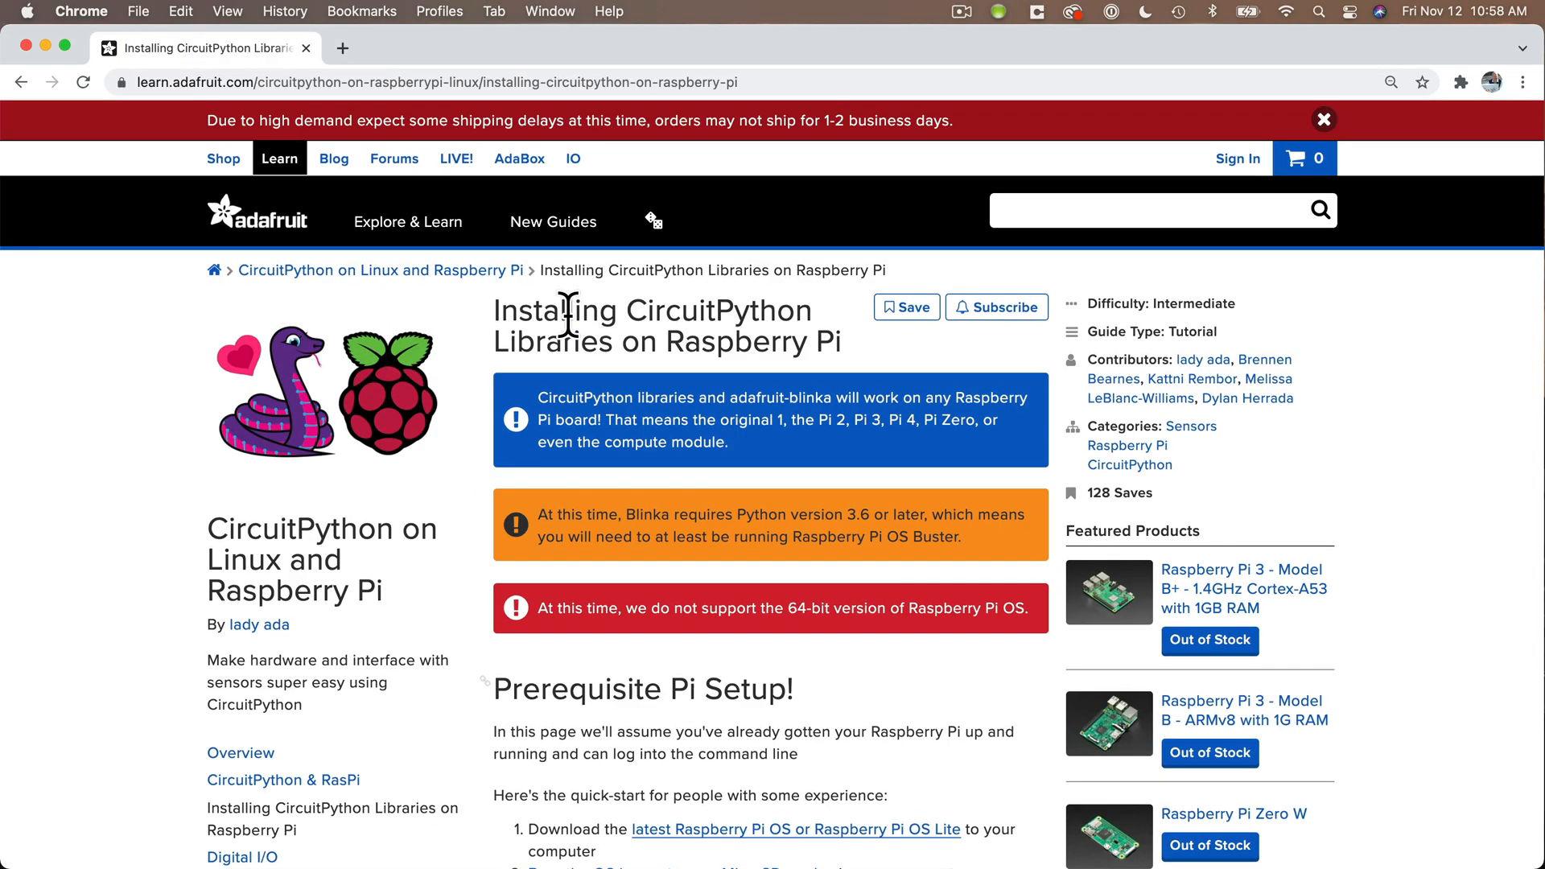
pyautogui.scroll(-3)
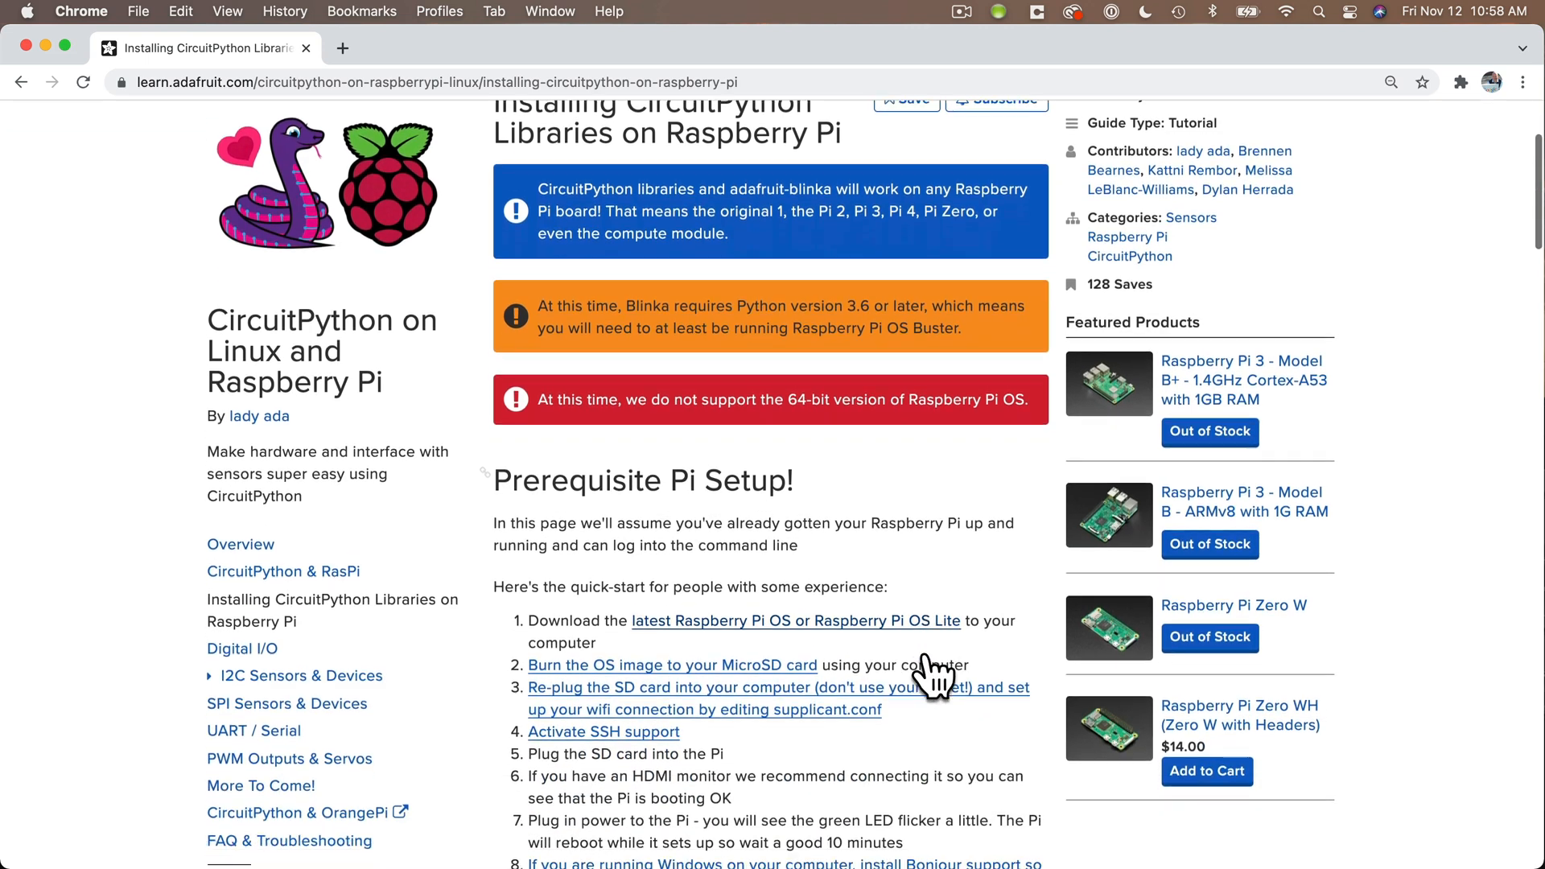
pyautogui.scroll(-3)
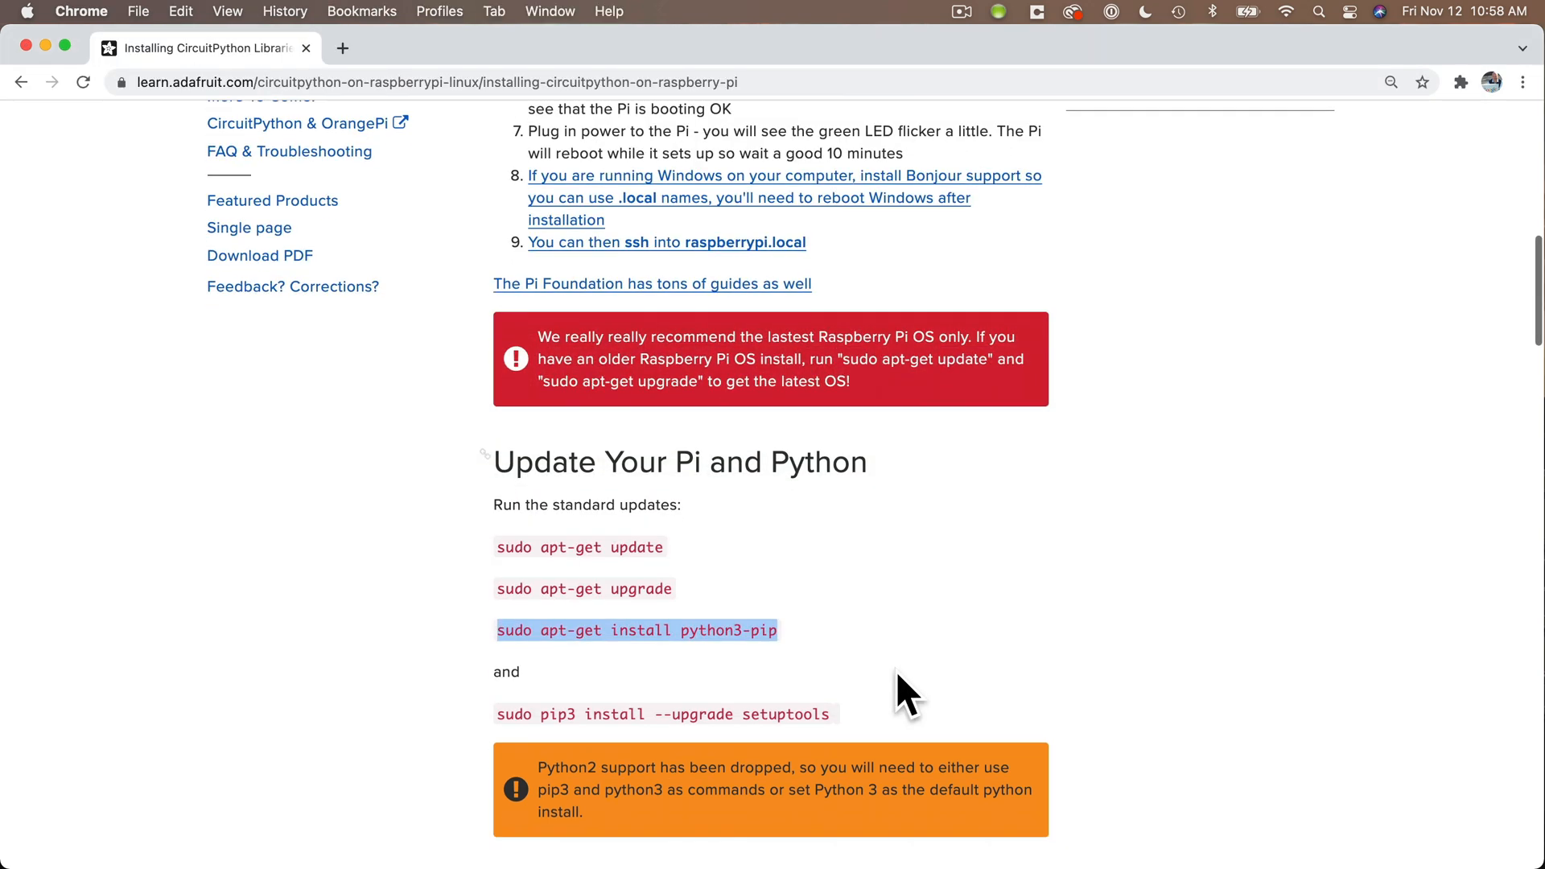
pyautogui.scroll(-3)
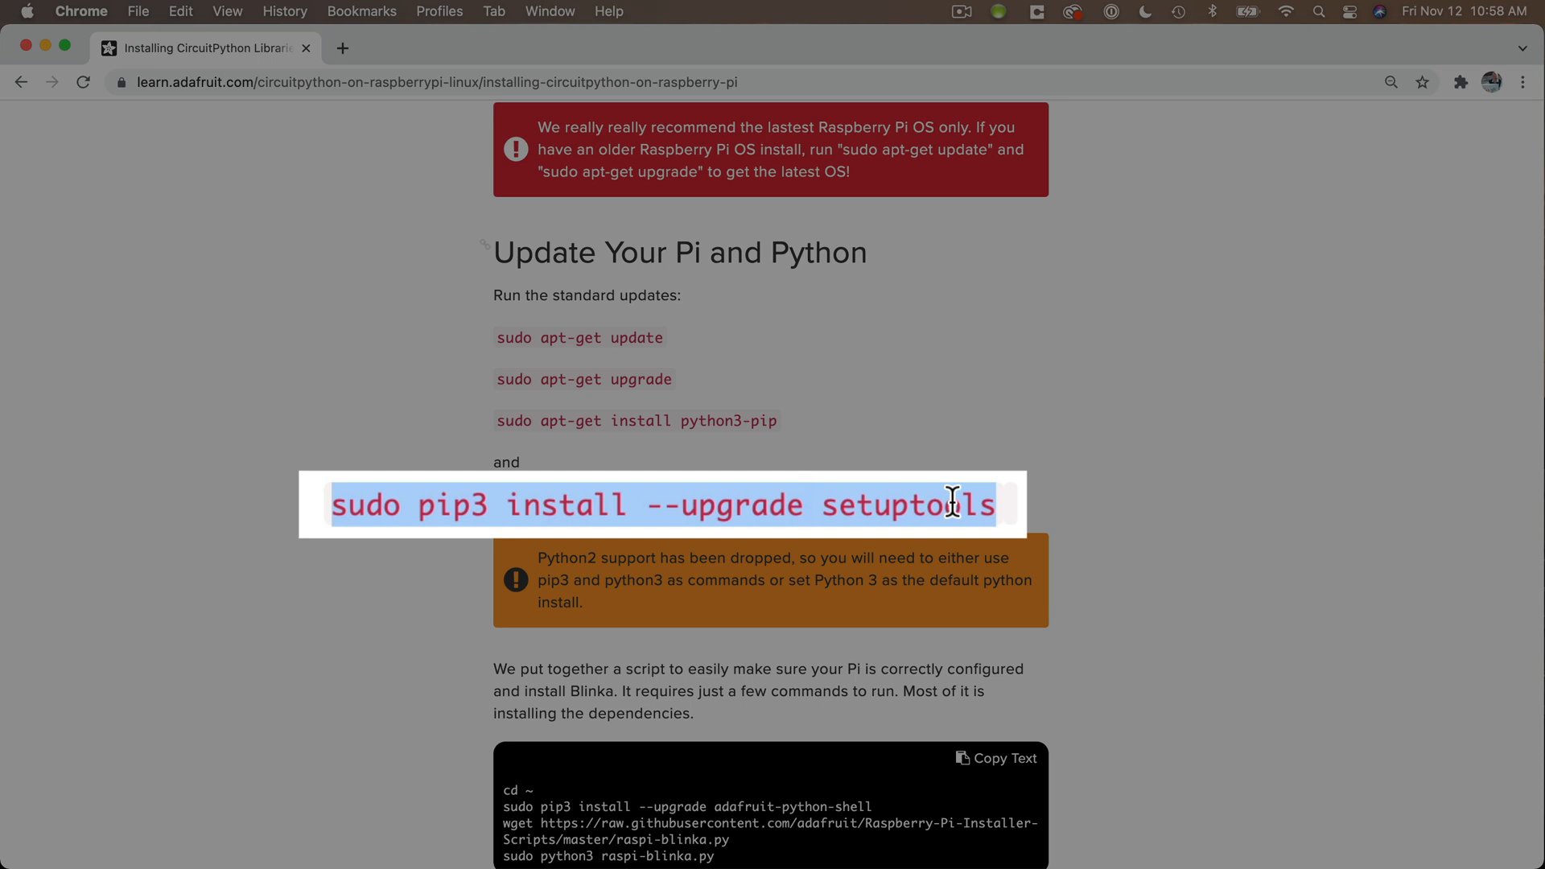
pyautogui.click(84, 11)
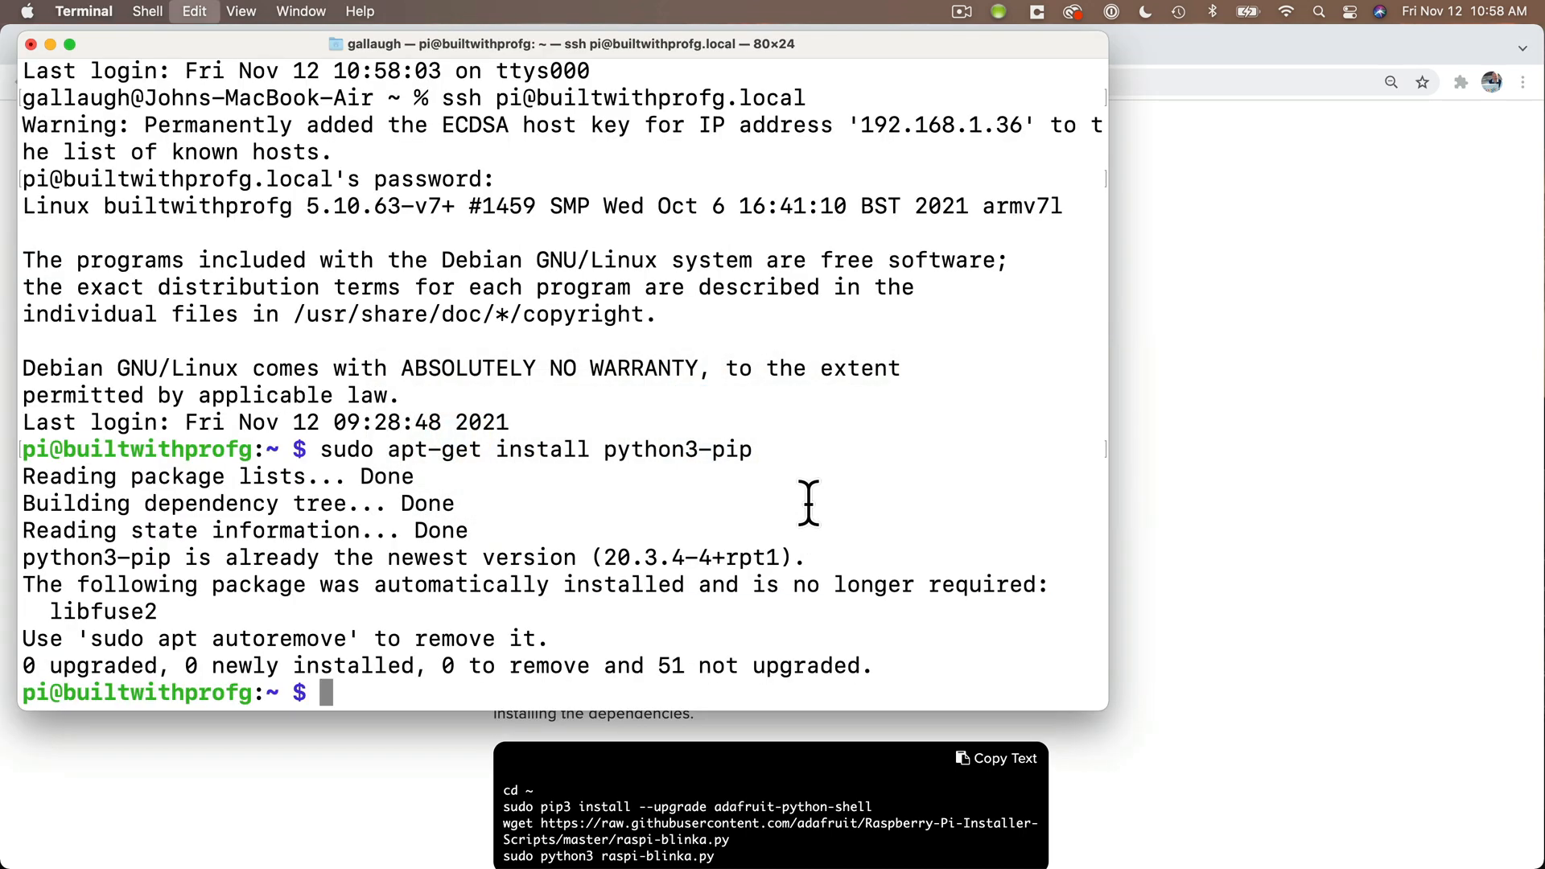
# Step: Run 'sudo pip3 install --upgrade setuptools' on the Pi, installing setuptools 58.5.3
pyautogui.write('sudo pip3 install --upgrade setuptools')
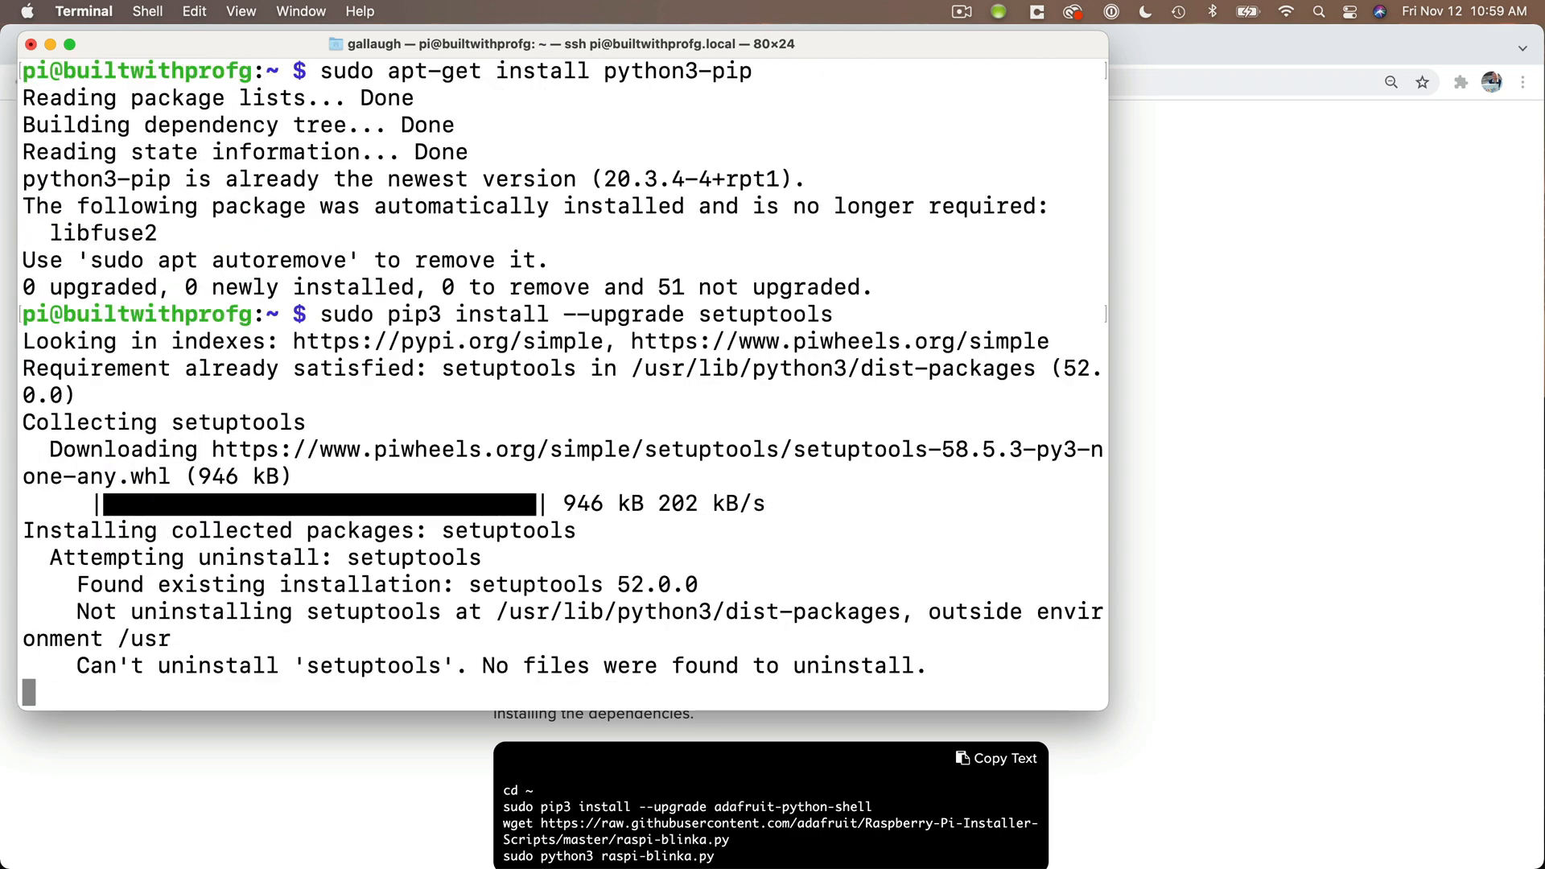
pyautogui.press('cmd+tab')
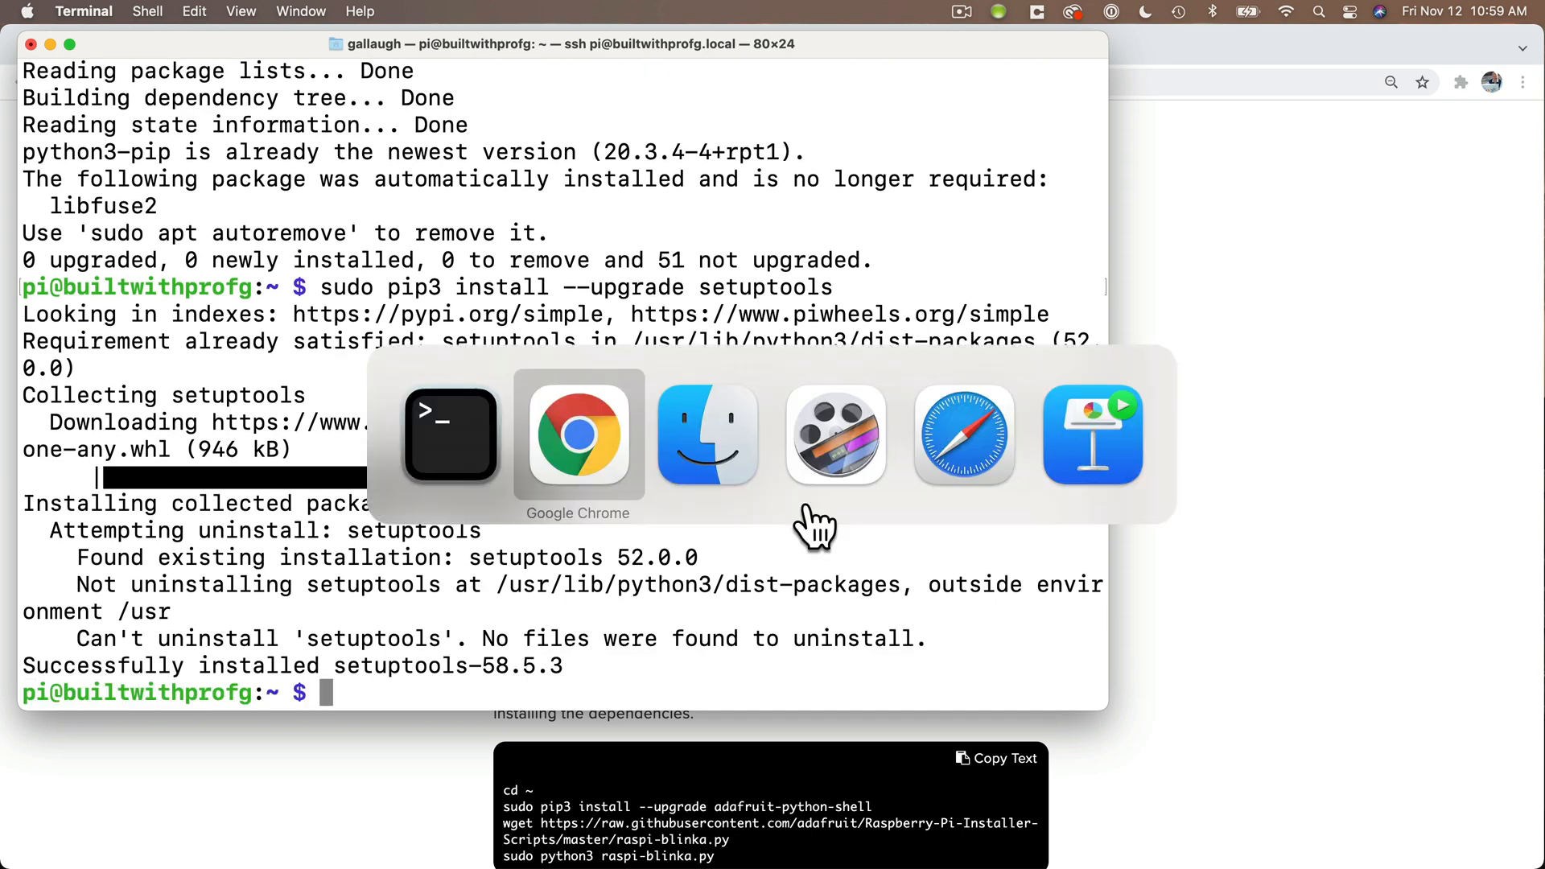
# Step: Copy the Blinka installer script commands from the Adafruit guide's code block
pyautogui.click(578, 433)
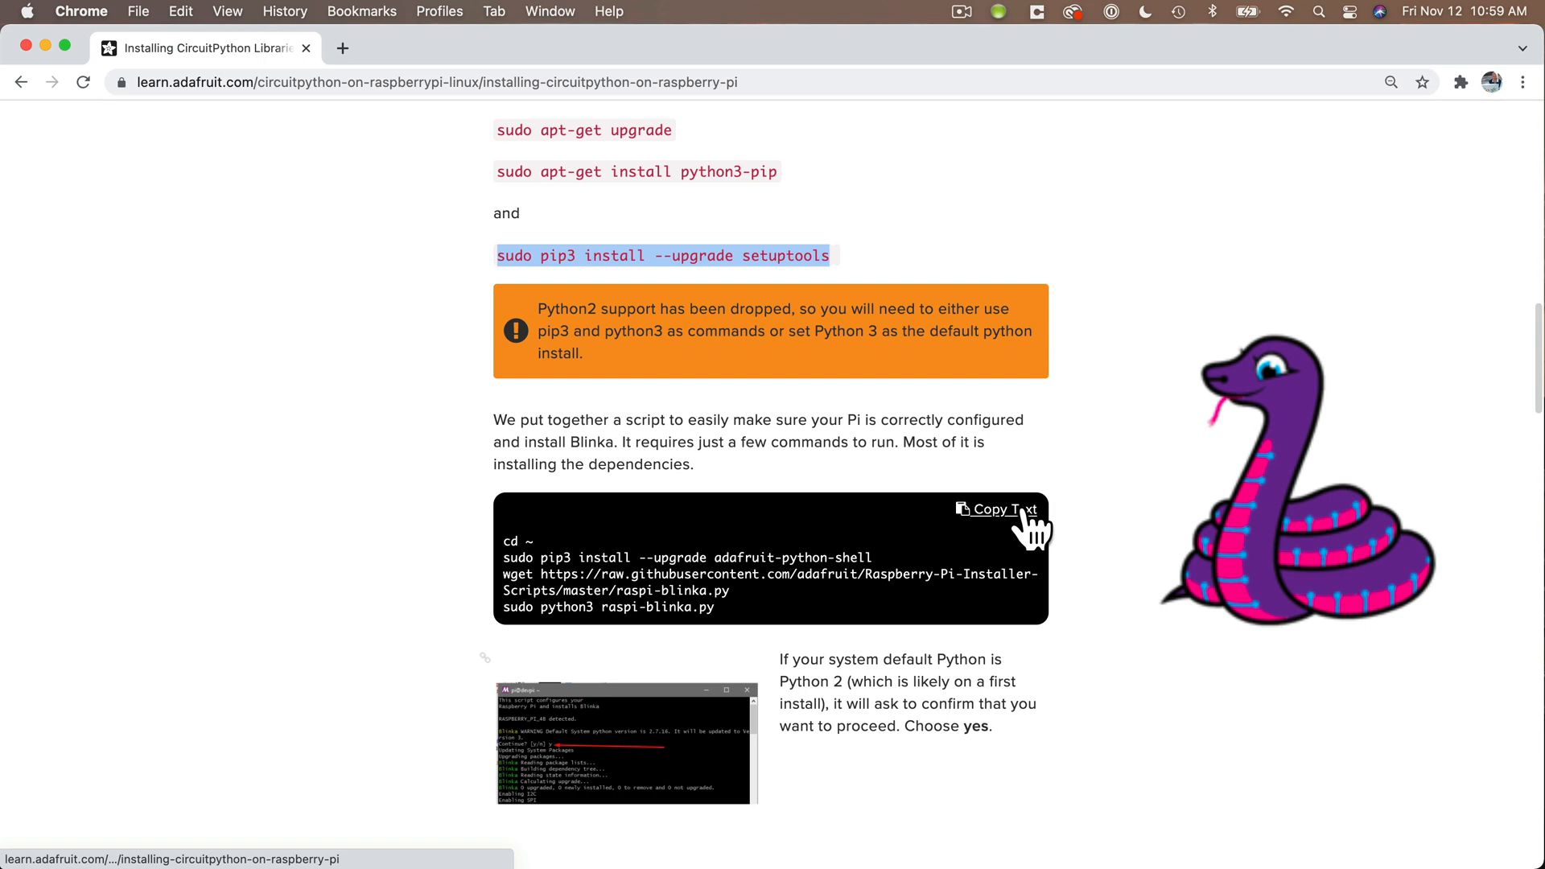
pyautogui.click(994, 511)
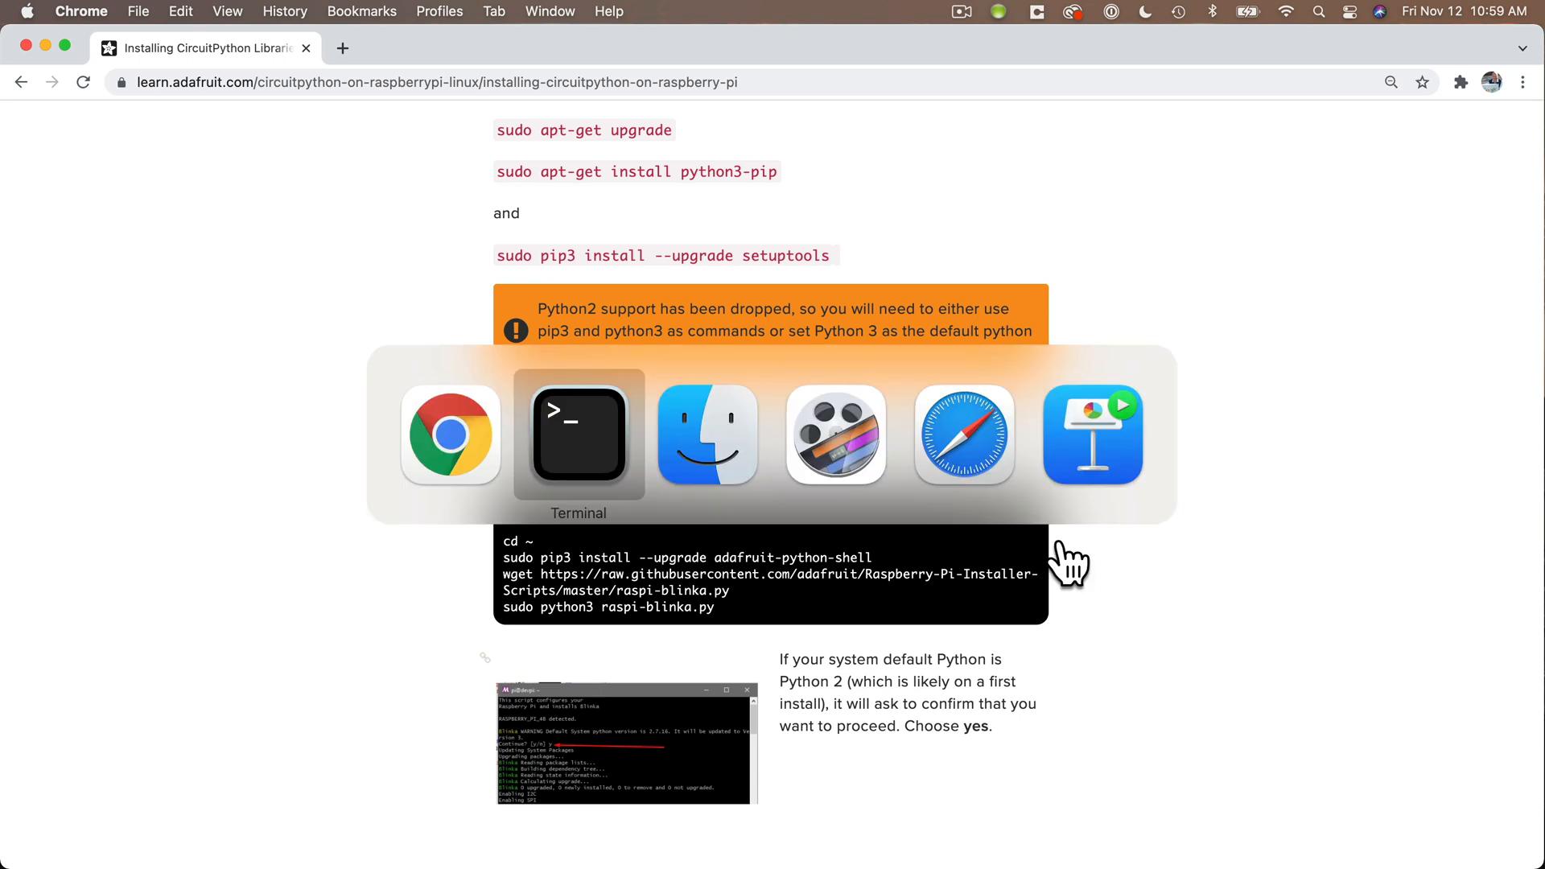
pyautogui.click(578, 434)
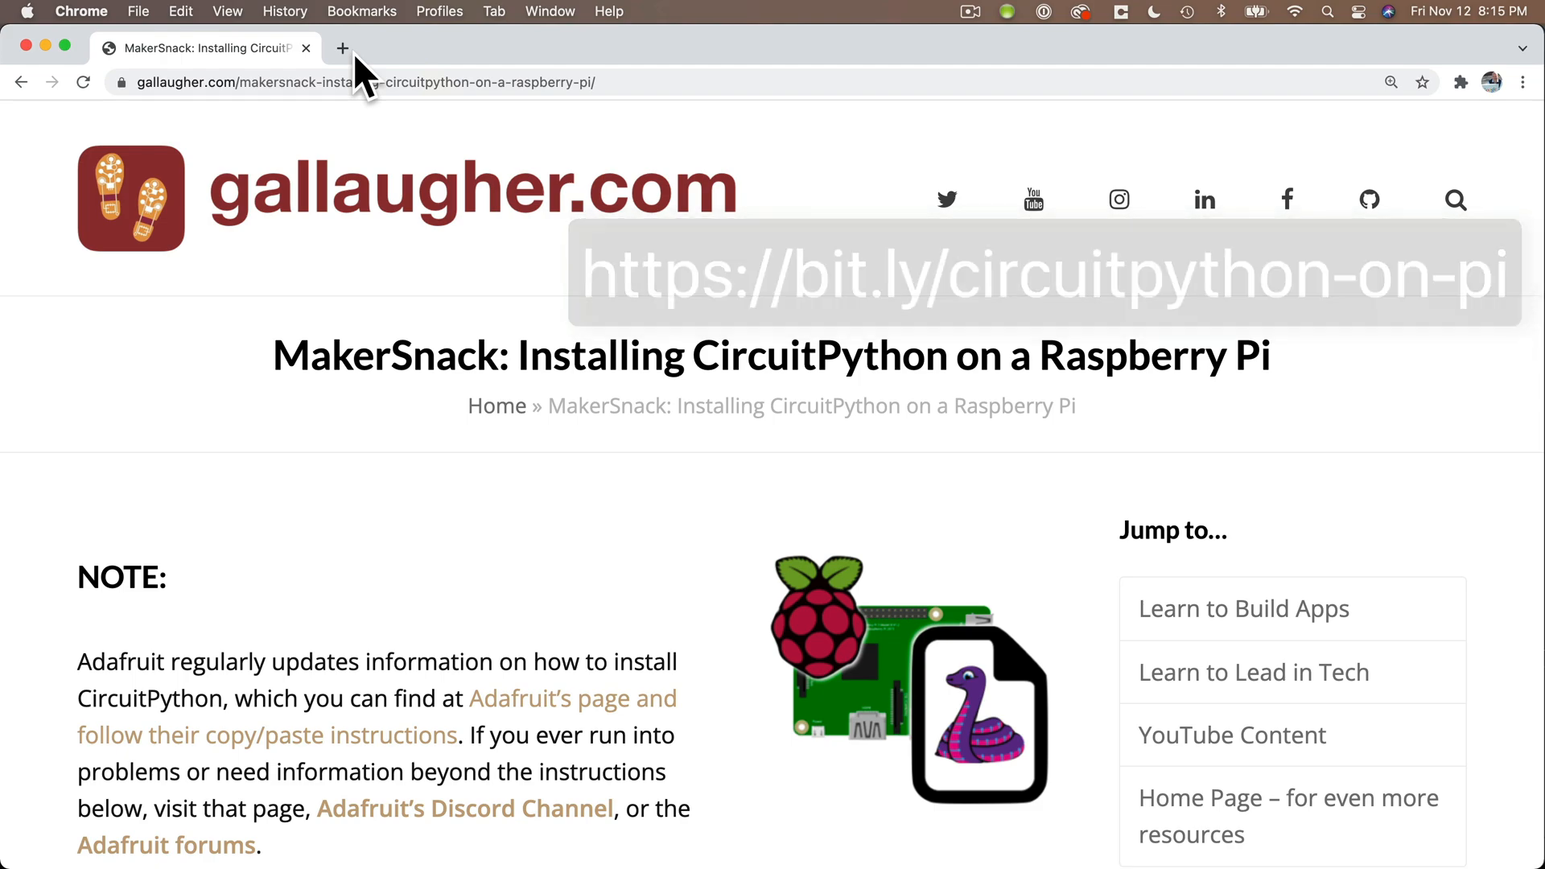
# Step: Find the 'If the script above doesn't work' note on gallaugher.com and copy the Blinka installer block again
pyautogui.scroll(-3)
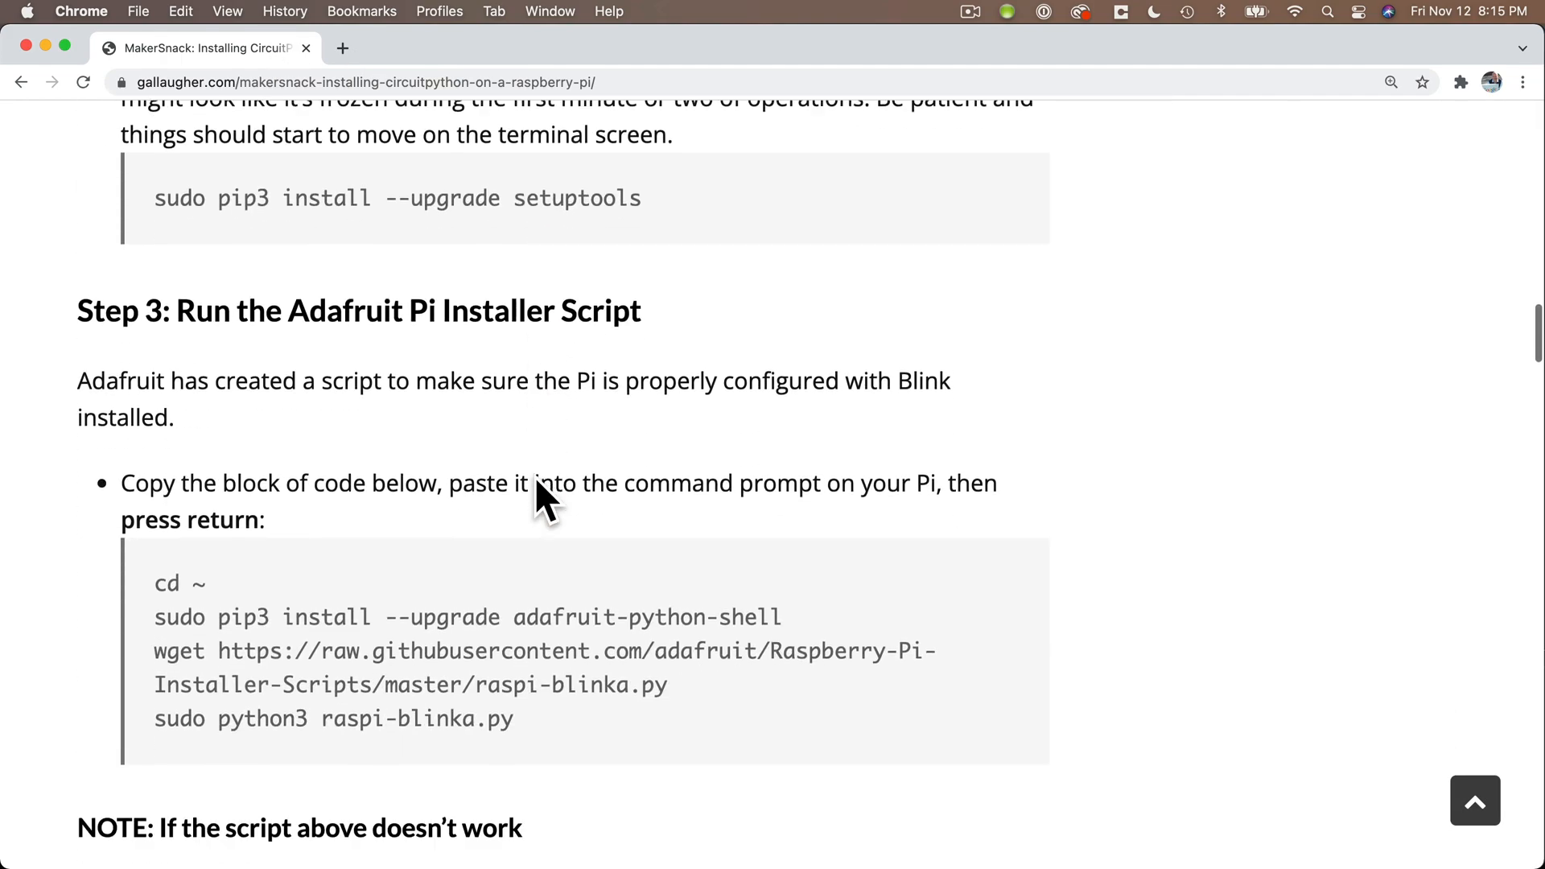
pyautogui.scroll(-3)
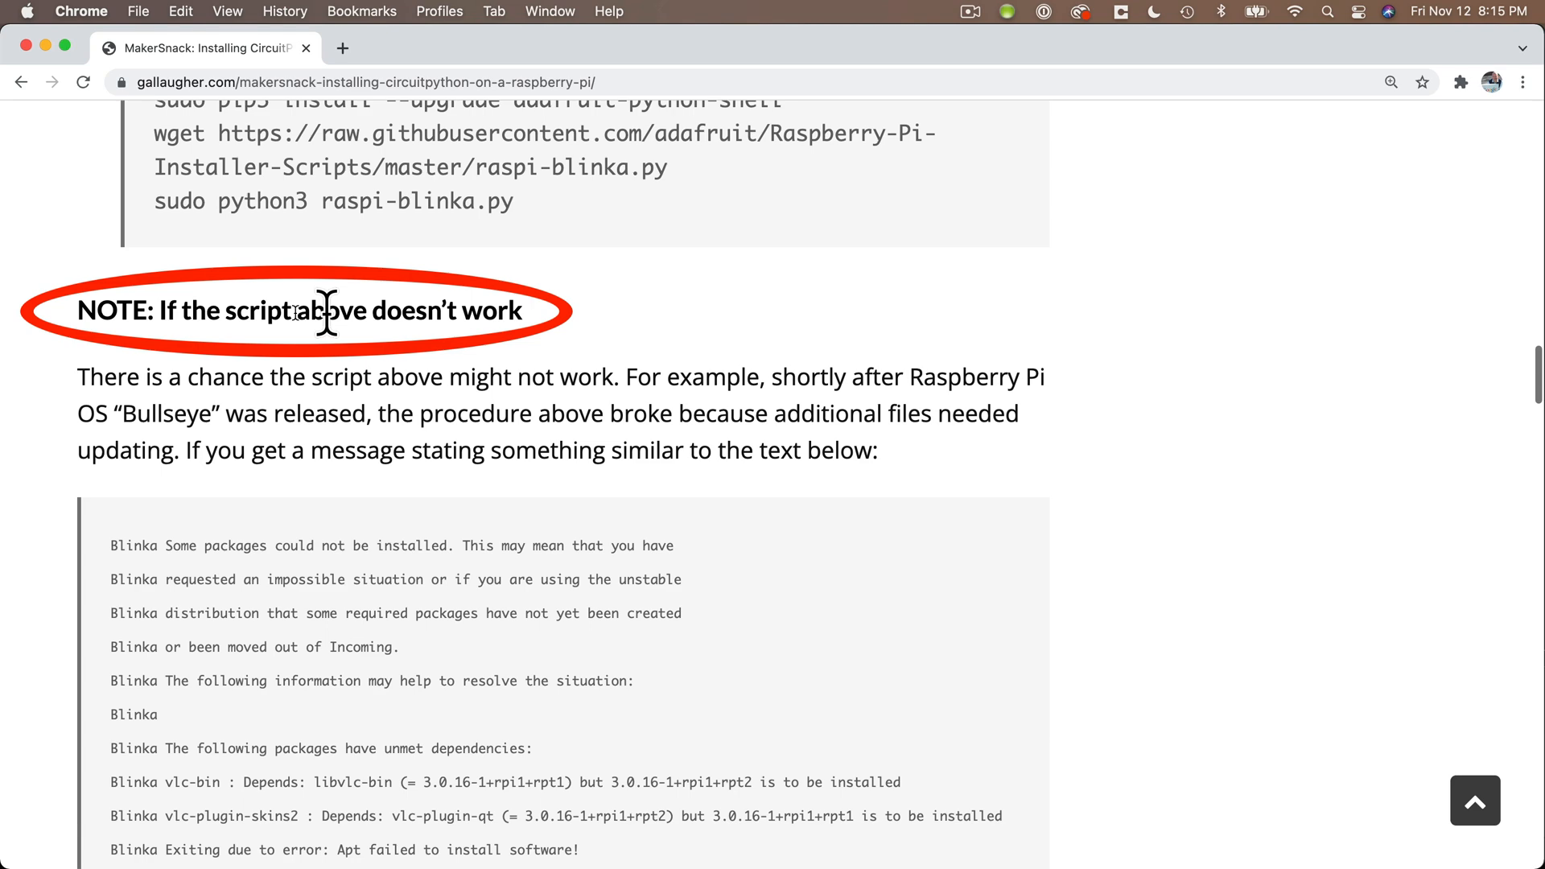
pyautogui.scroll(-3)
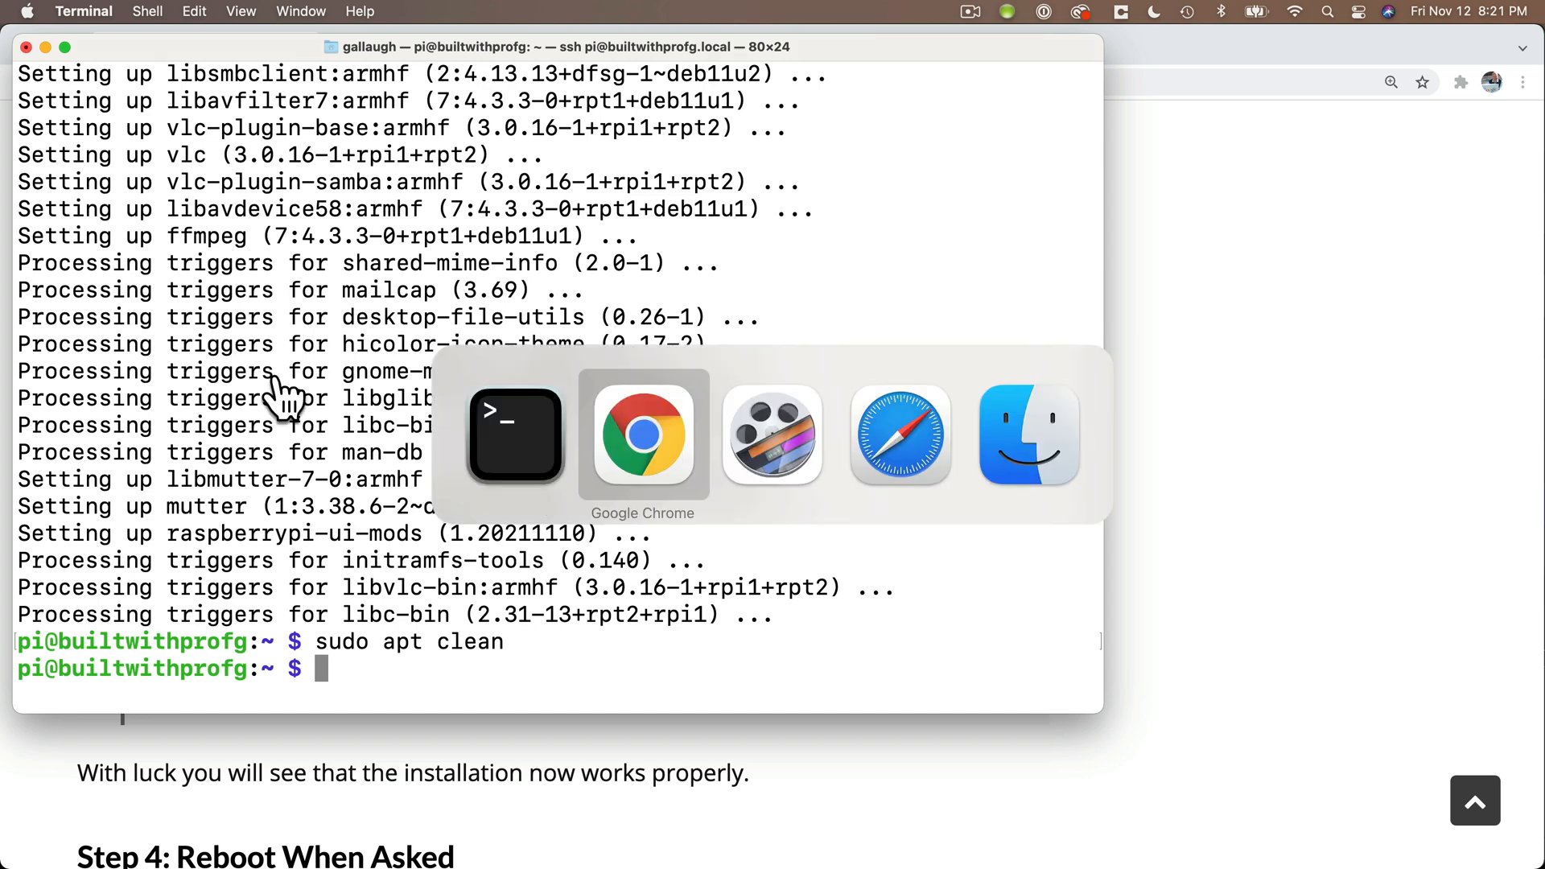
pyautogui.click(642, 434)
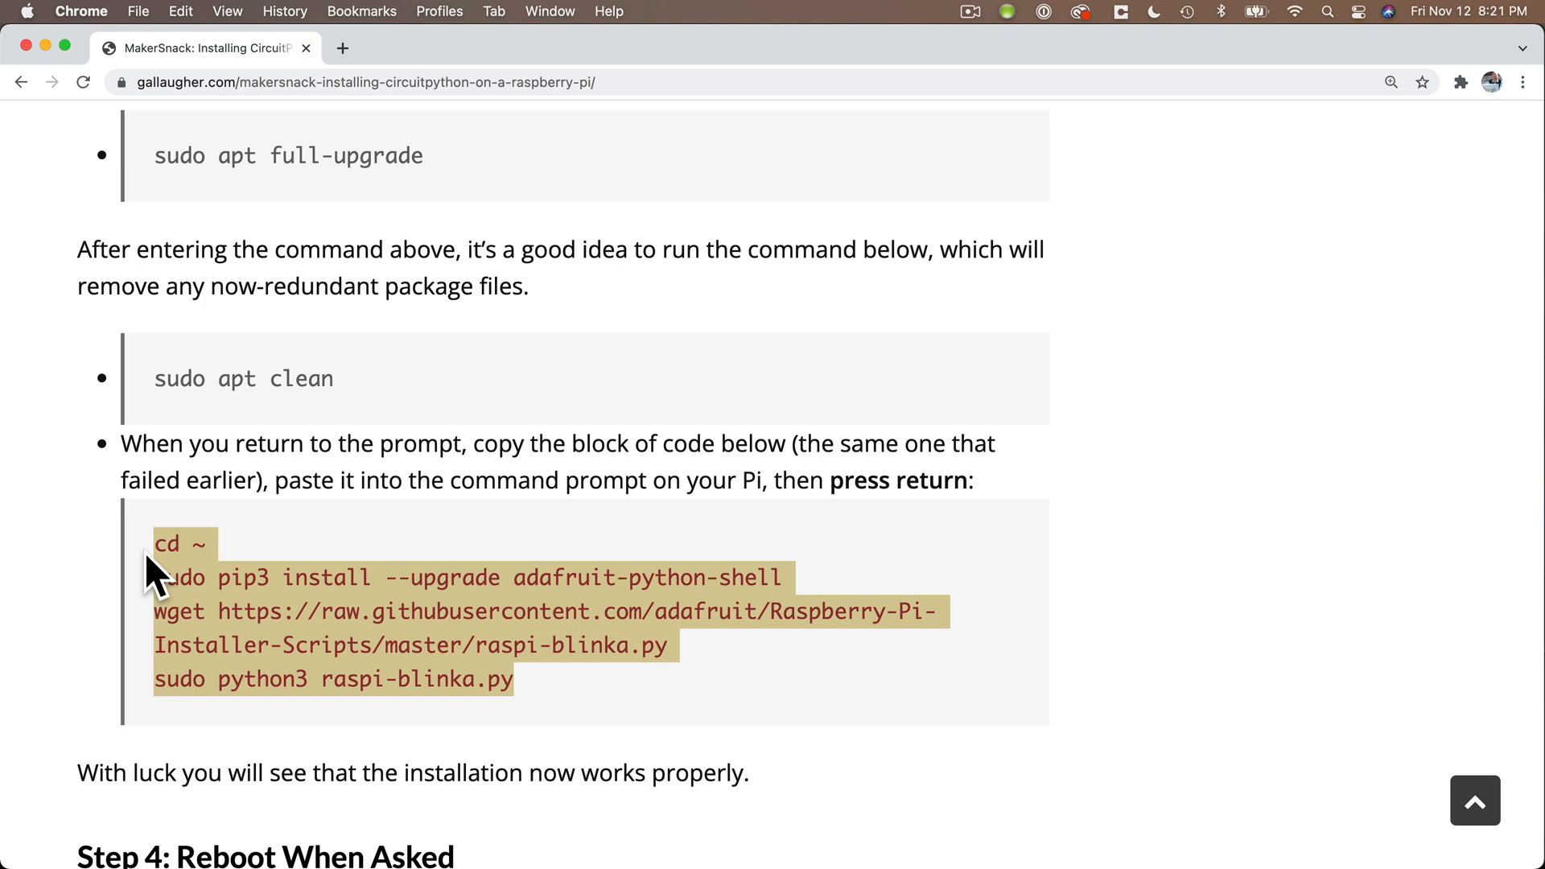
pyautogui.press('cmd+tab')
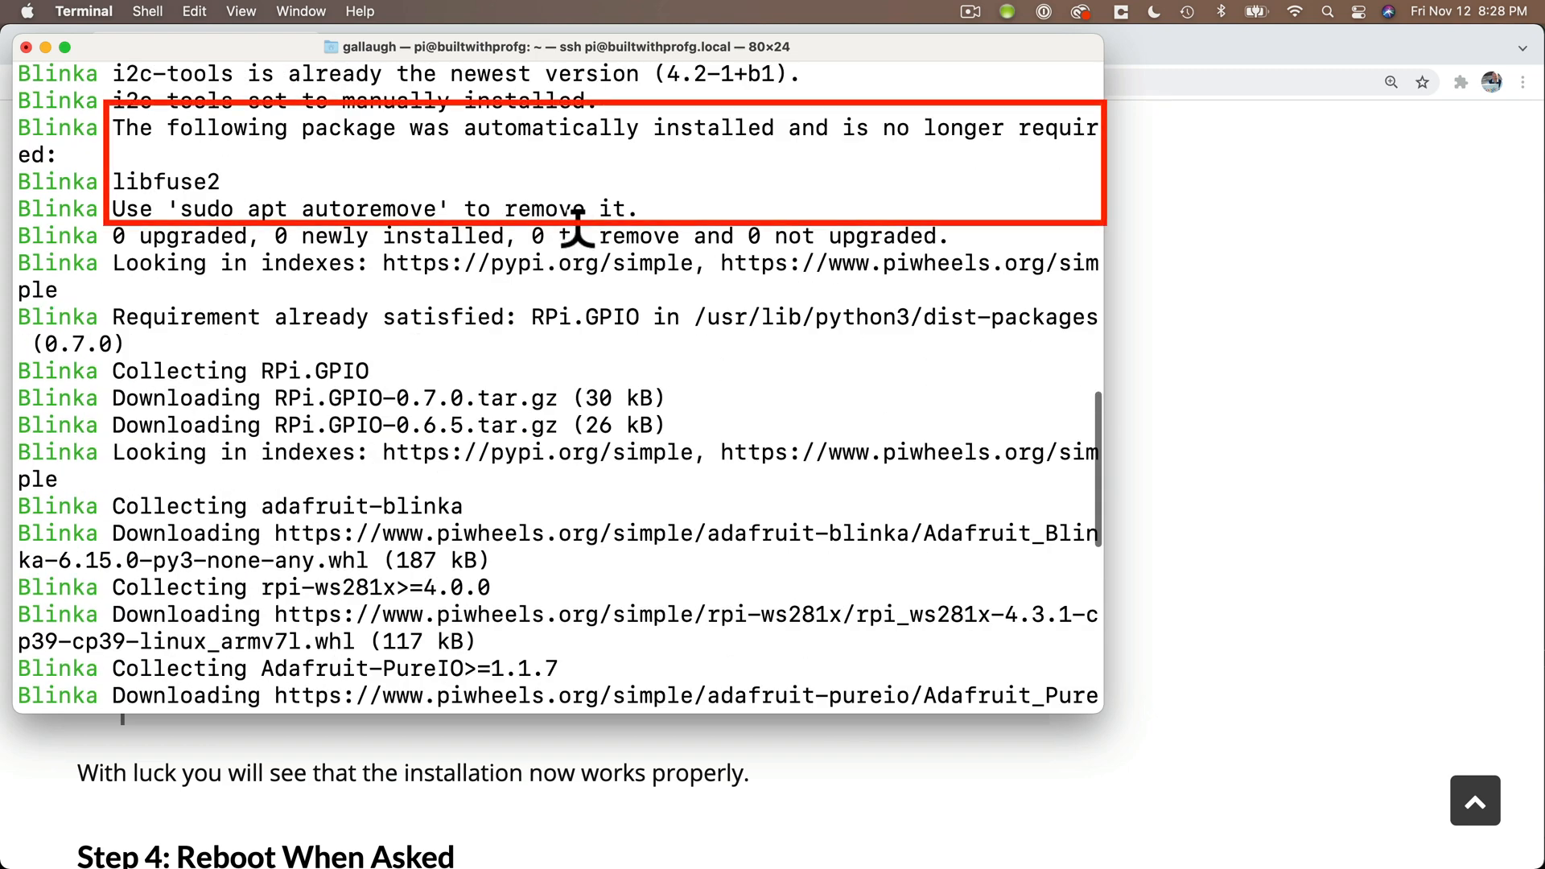
pyautogui.moveTo(445, 342)
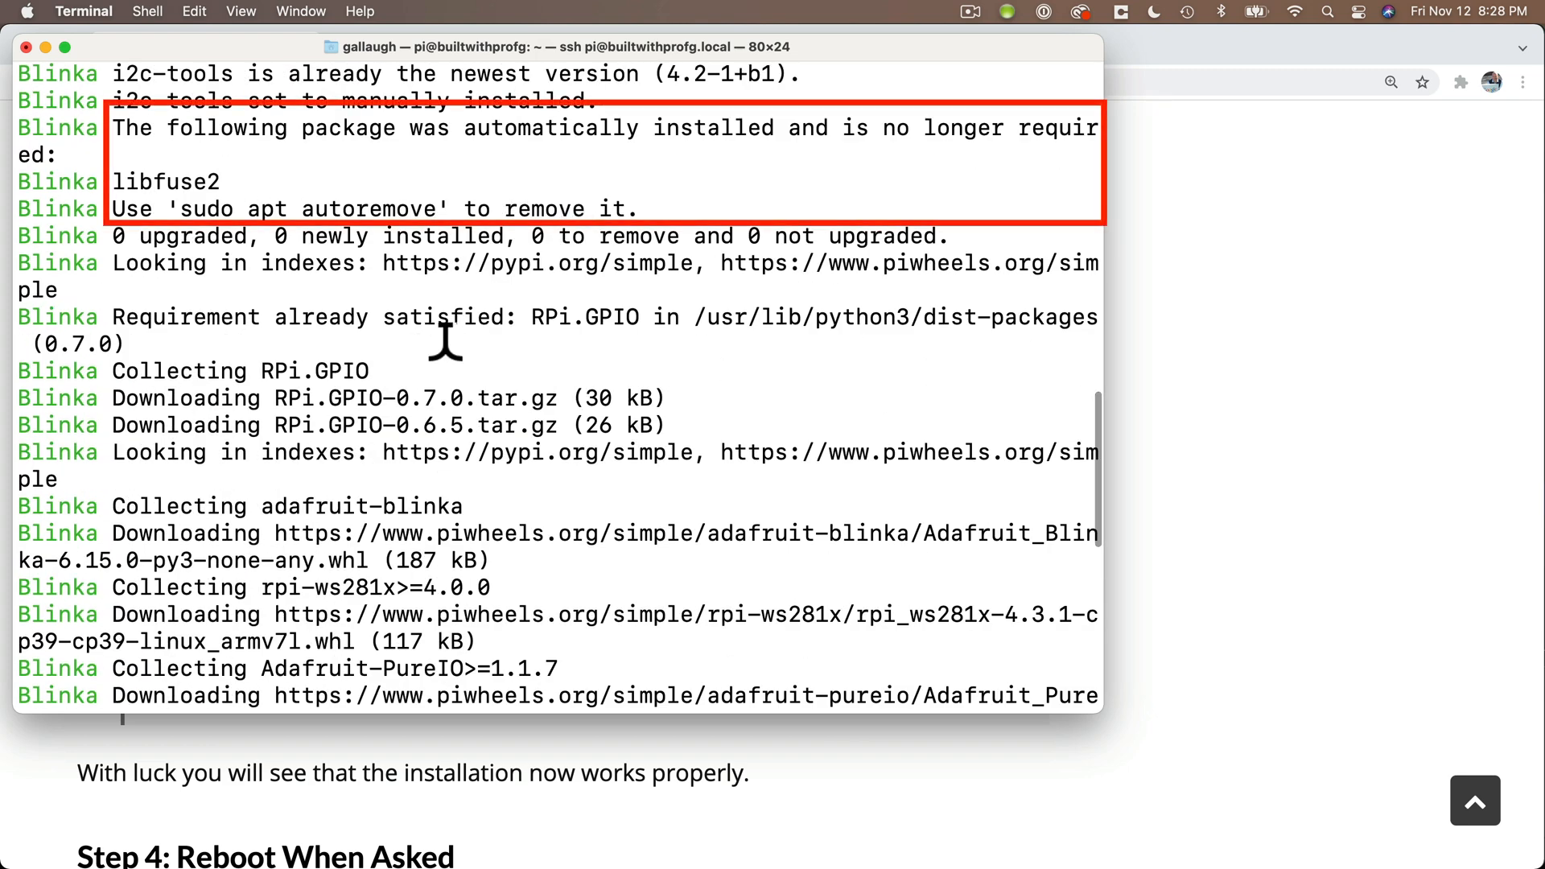
pyautogui.moveTo(455, 203)
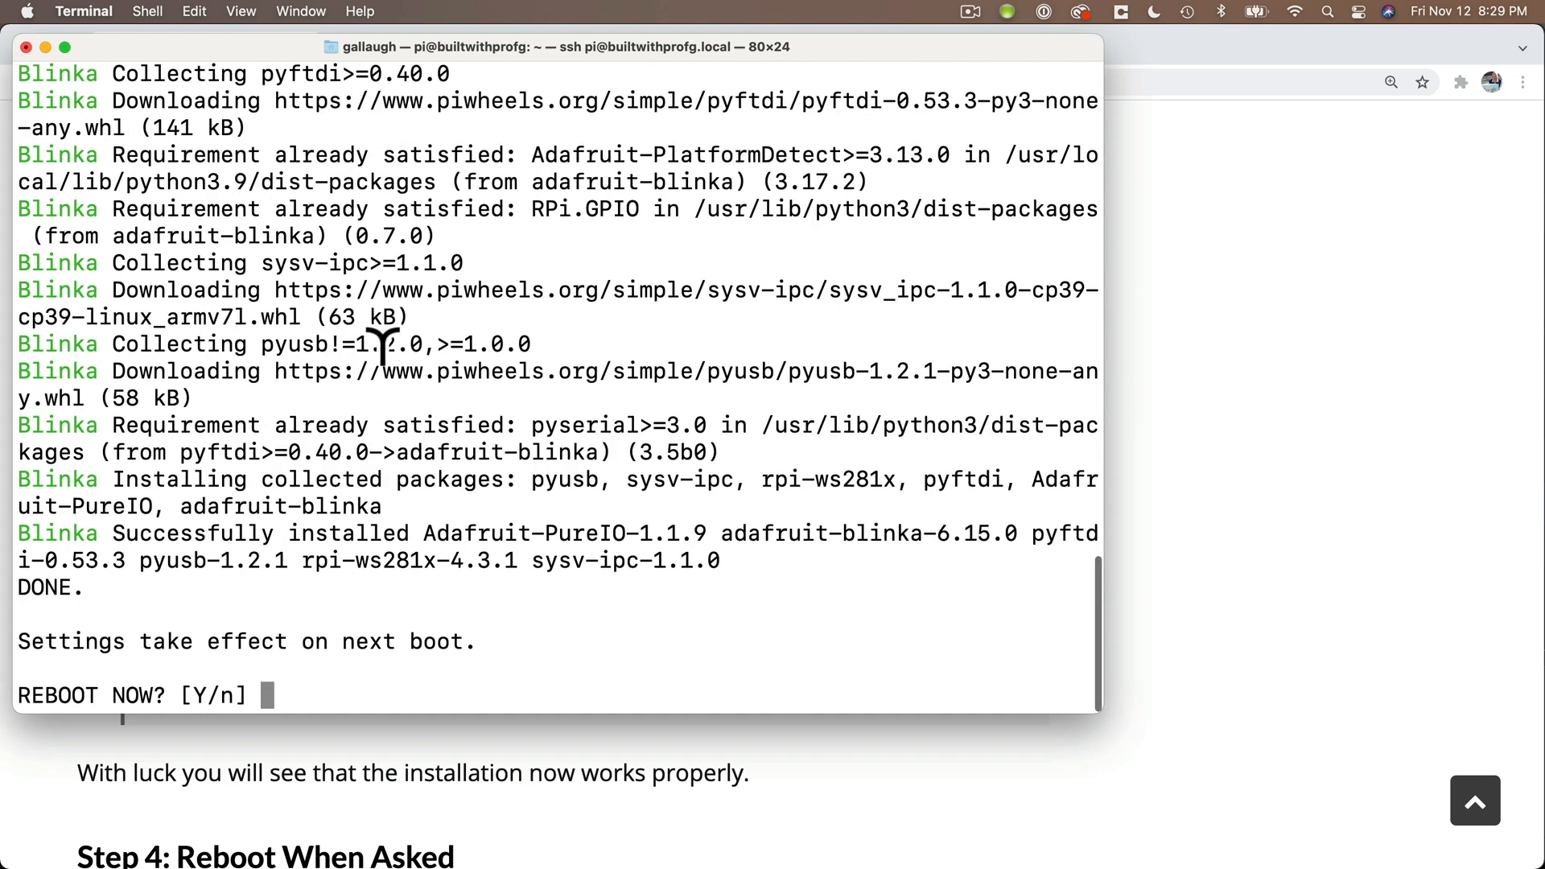
# Step: Decline the reboot prompt and confirm sudo apt autoremove to remove libfuse2
pyautogui.write('n')
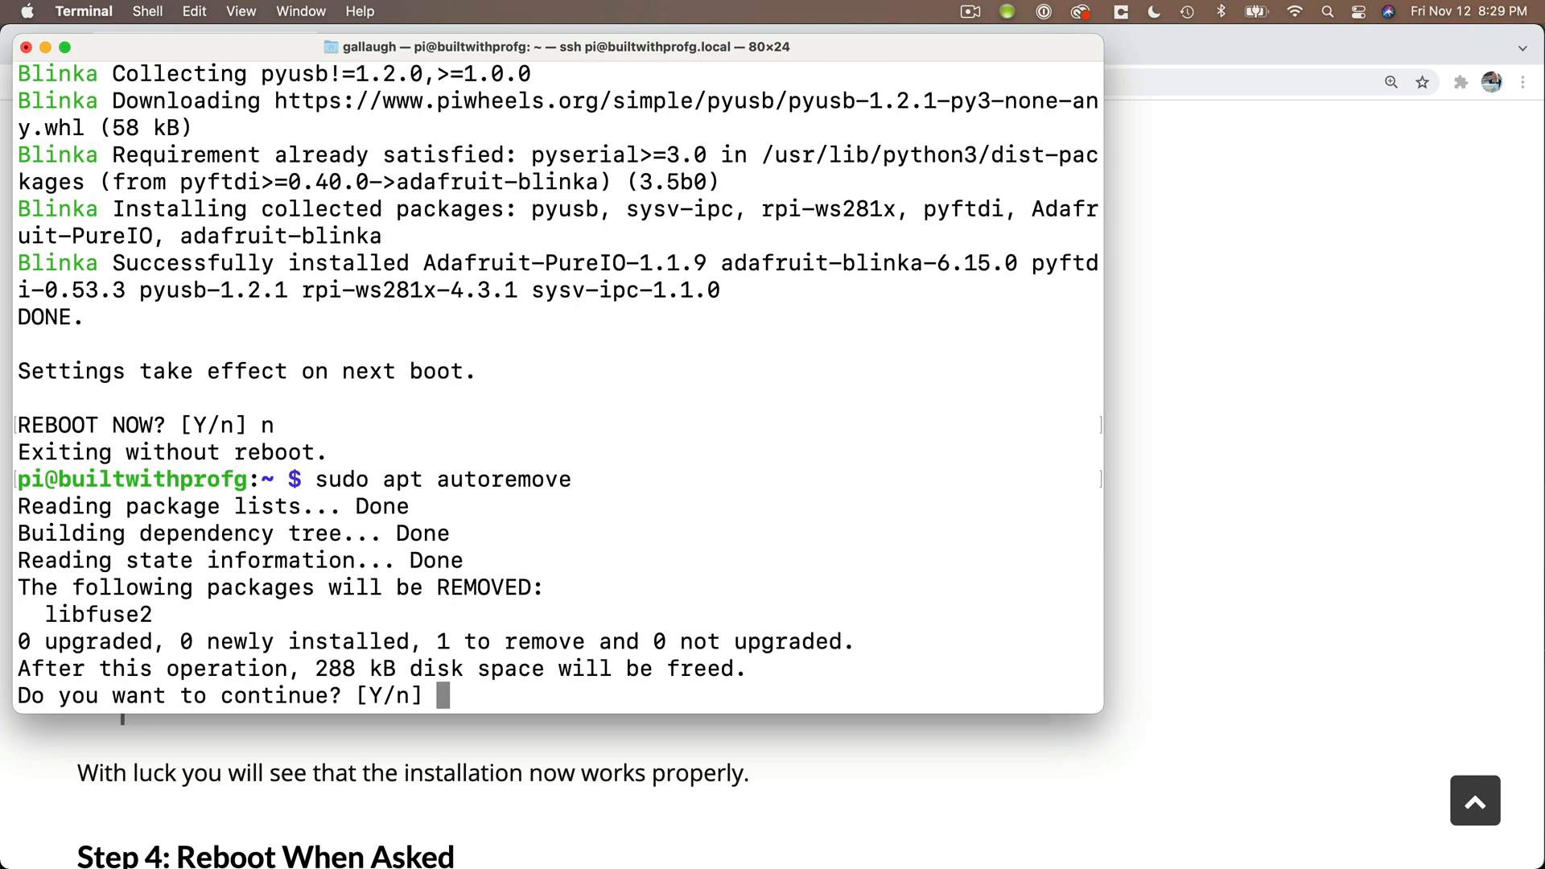
pyautogui.write('Y')
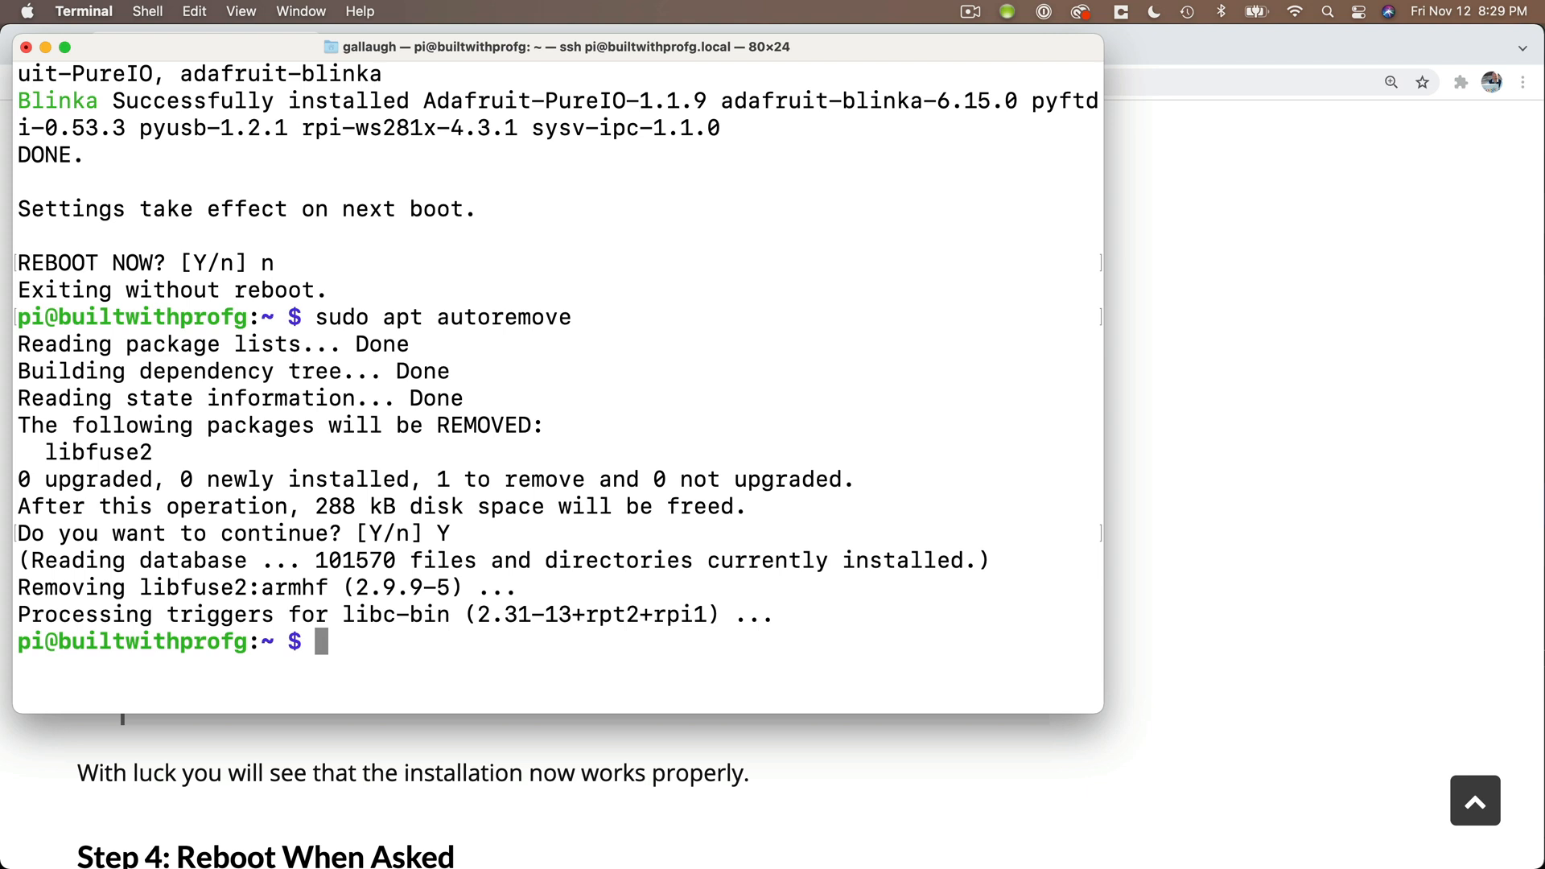
pyautogui.write('sudo reboot')
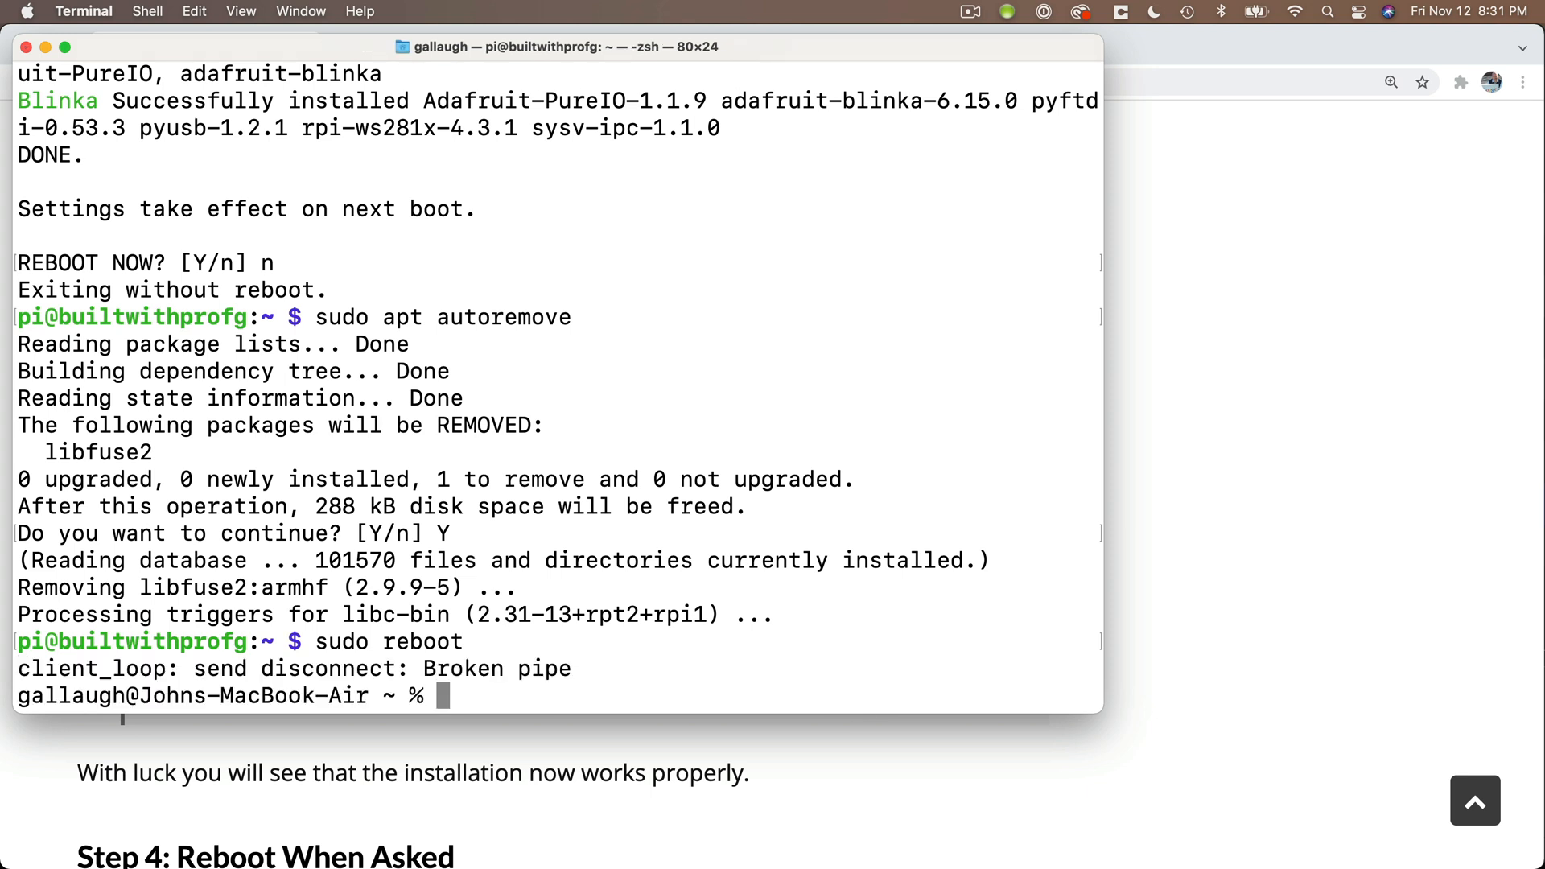
pyautogui.write('ssh pi@builtwithprofg.local')
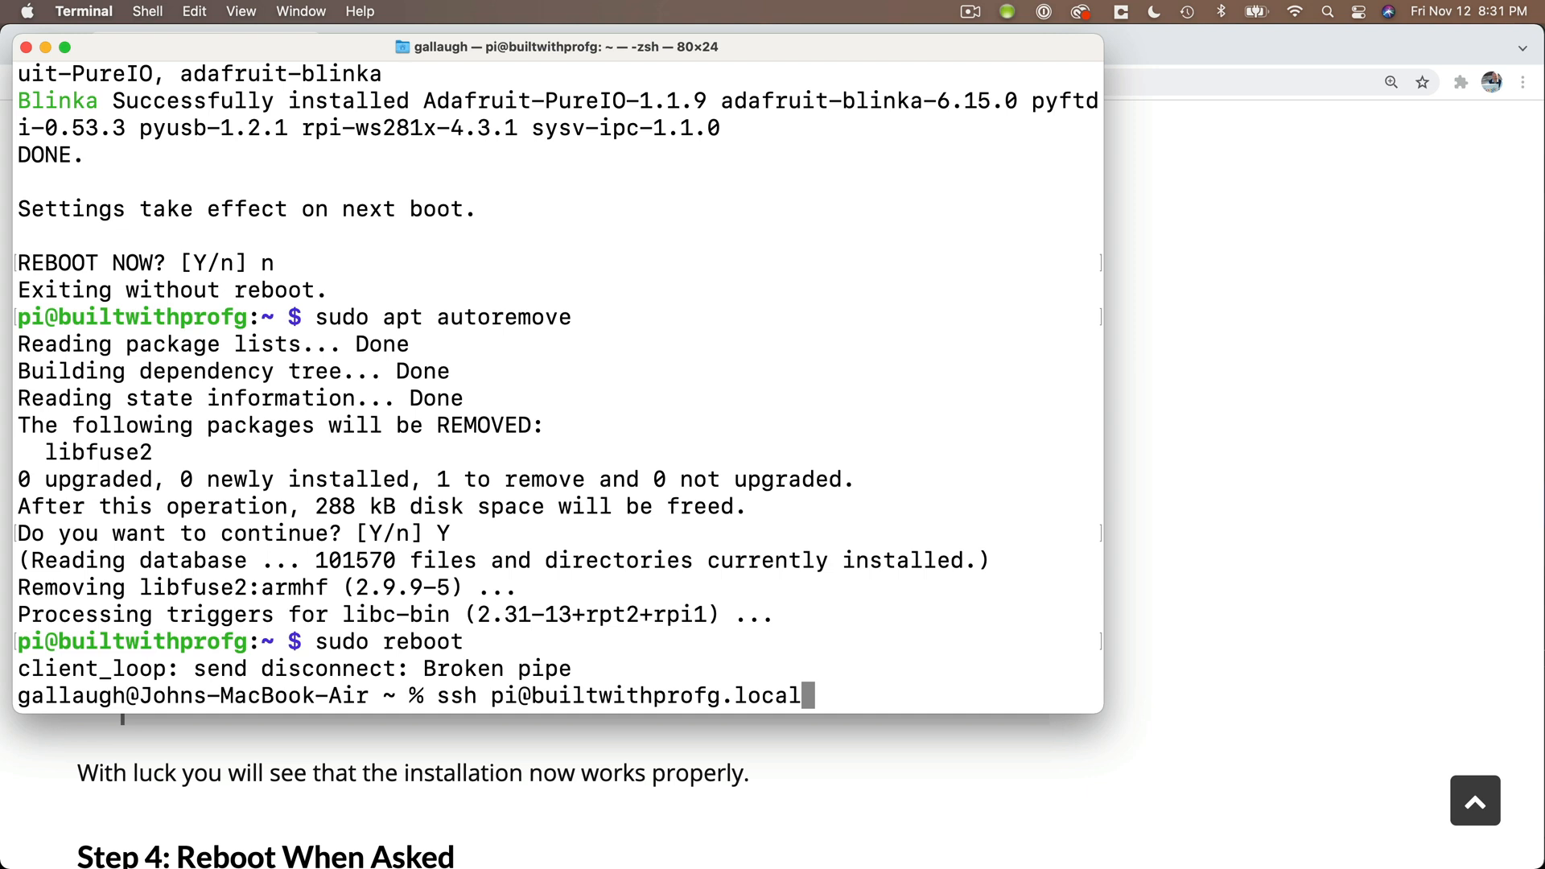
pyautogui.press('Return')
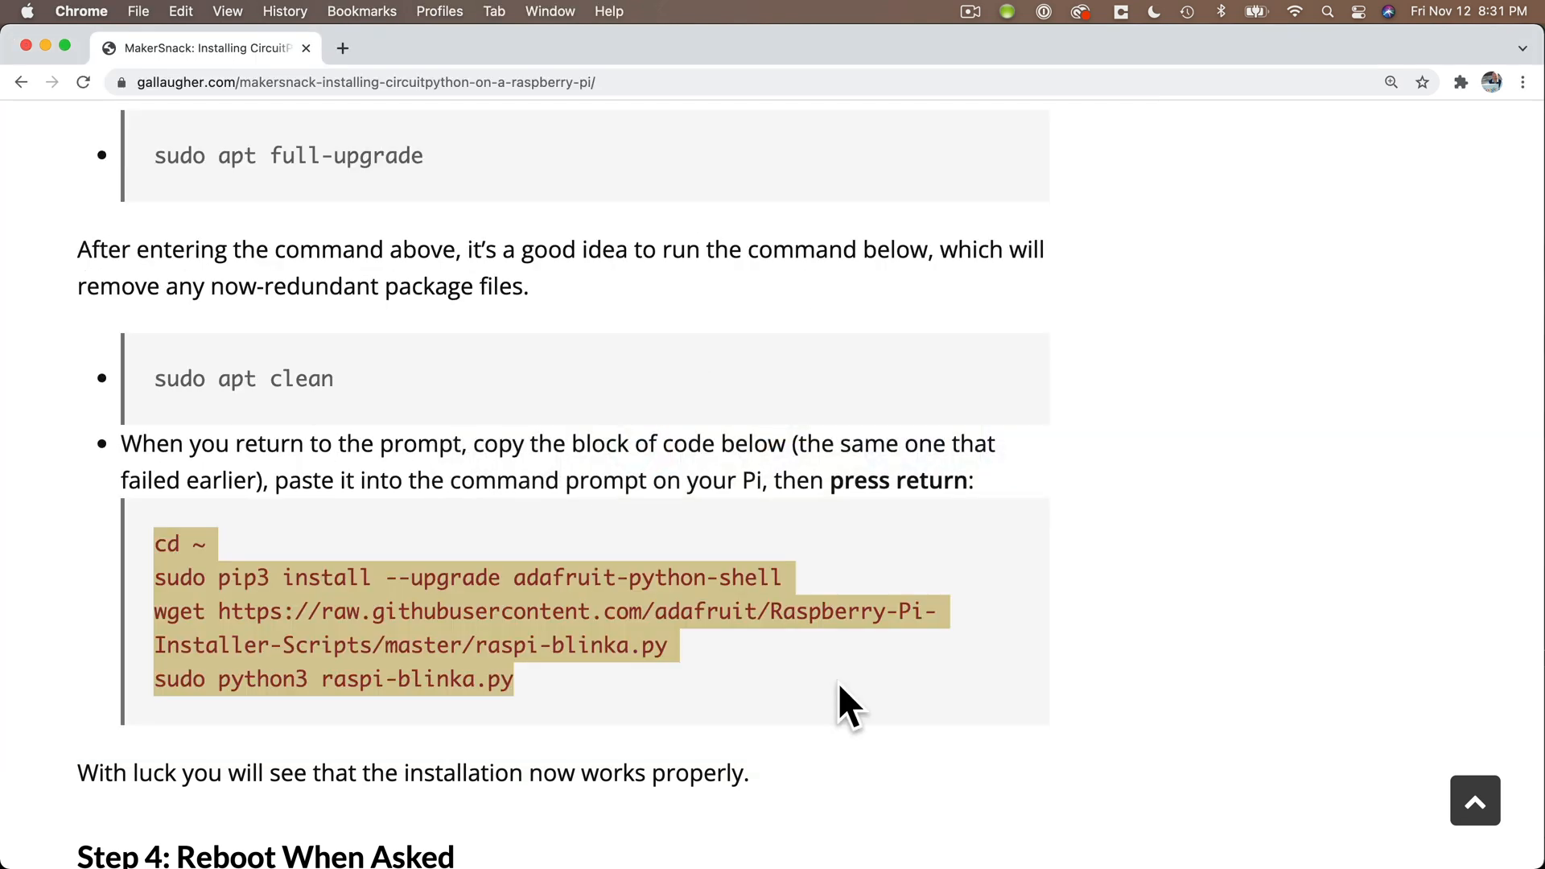
# Step: Scroll the Chrome tutorial down to Step 5, running the Blinka test program
pyautogui.scroll(-3)
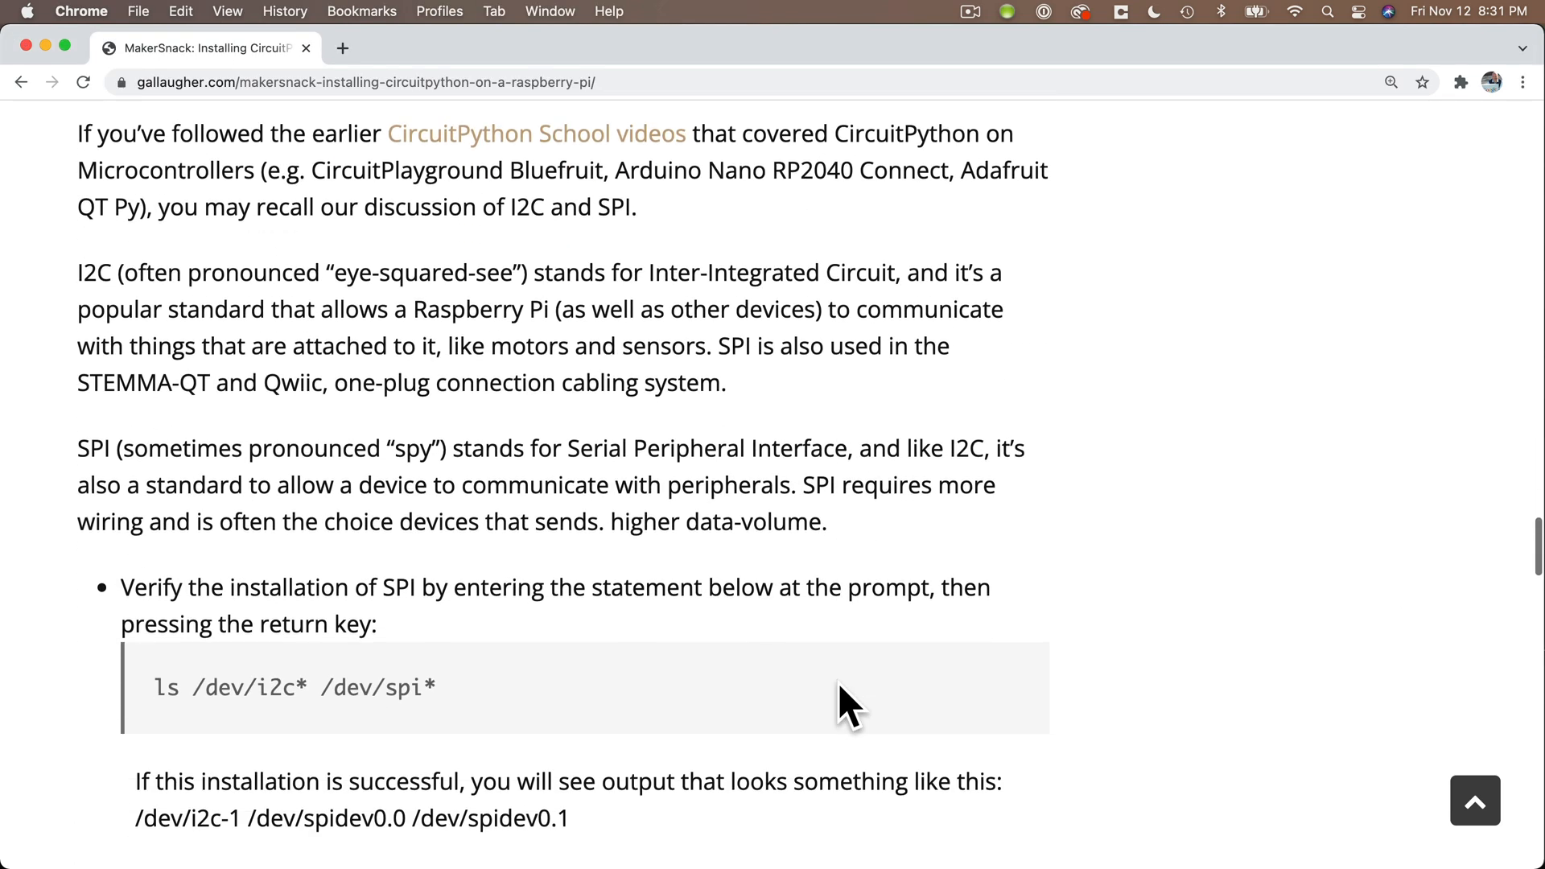
pyautogui.scroll(-3)
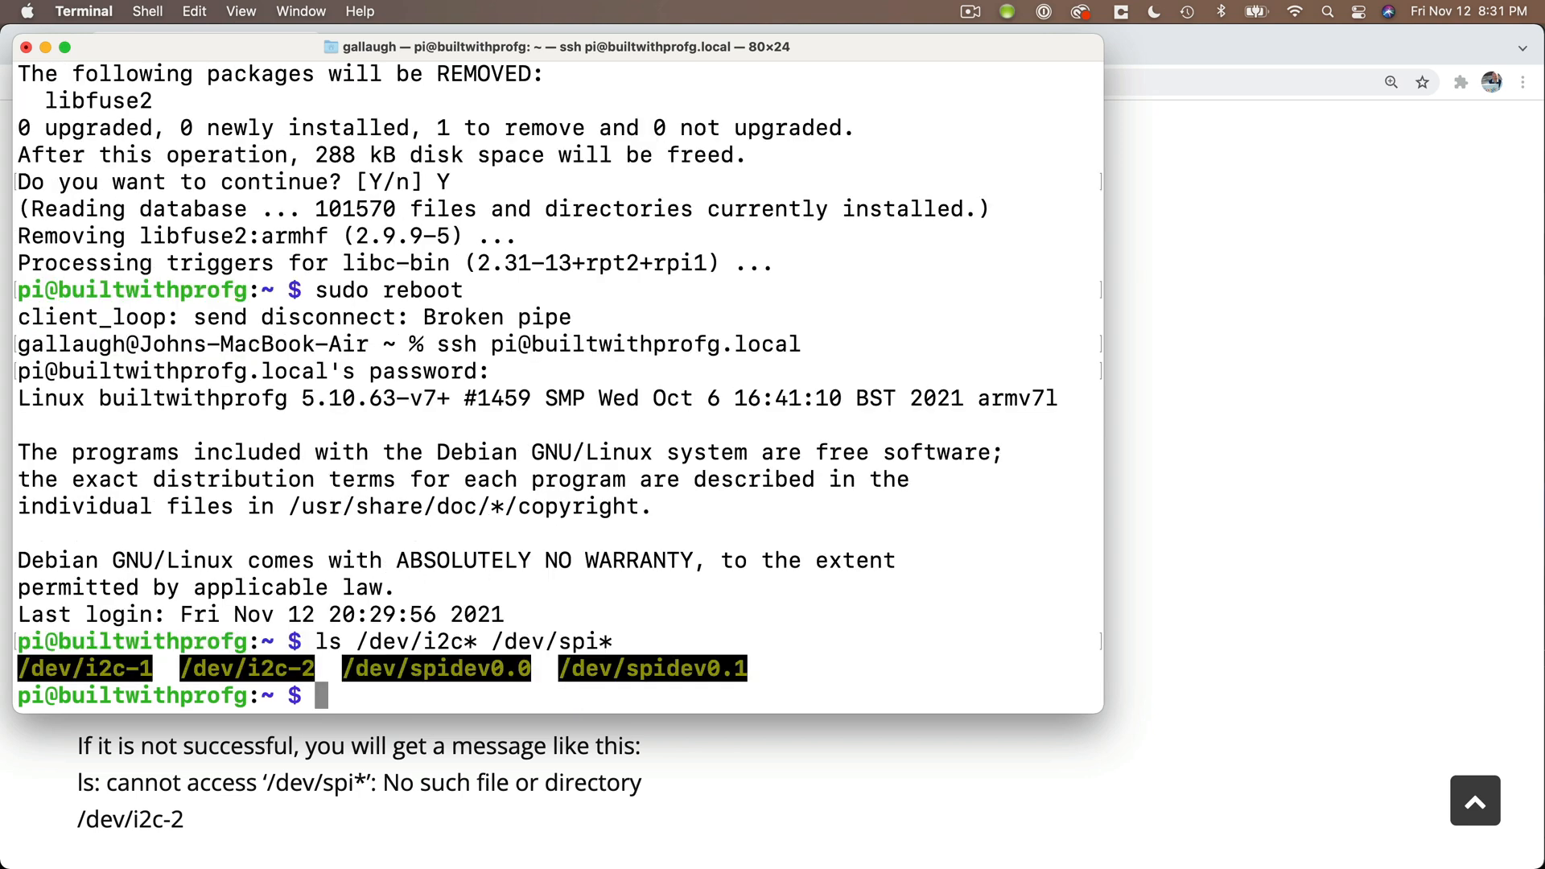
pyautogui.moveTo(692, 654)
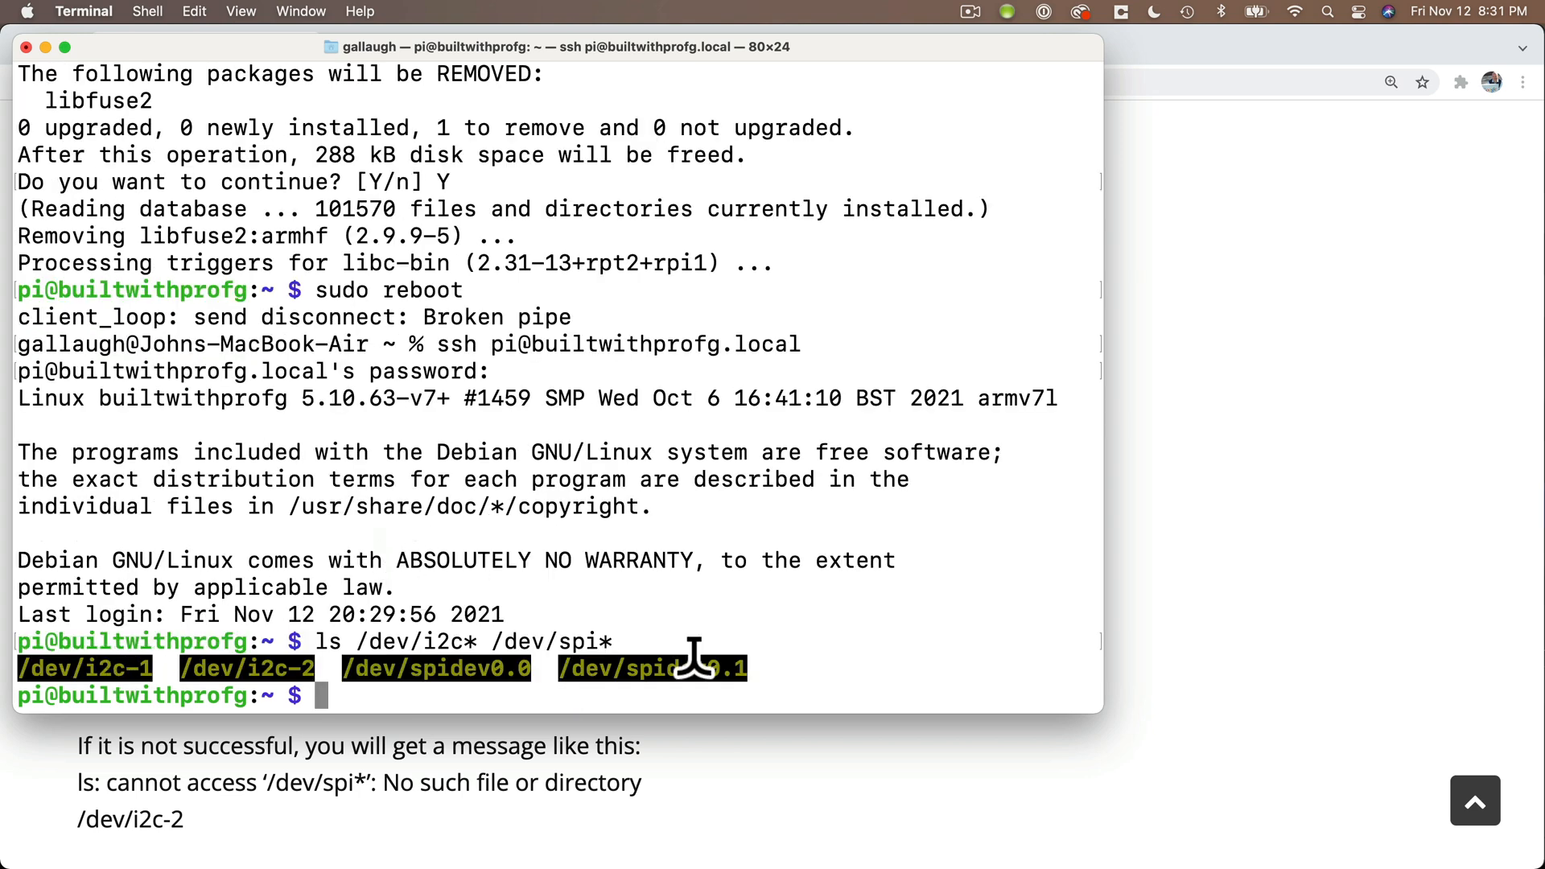
pyautogui.moveTo(798, 663)
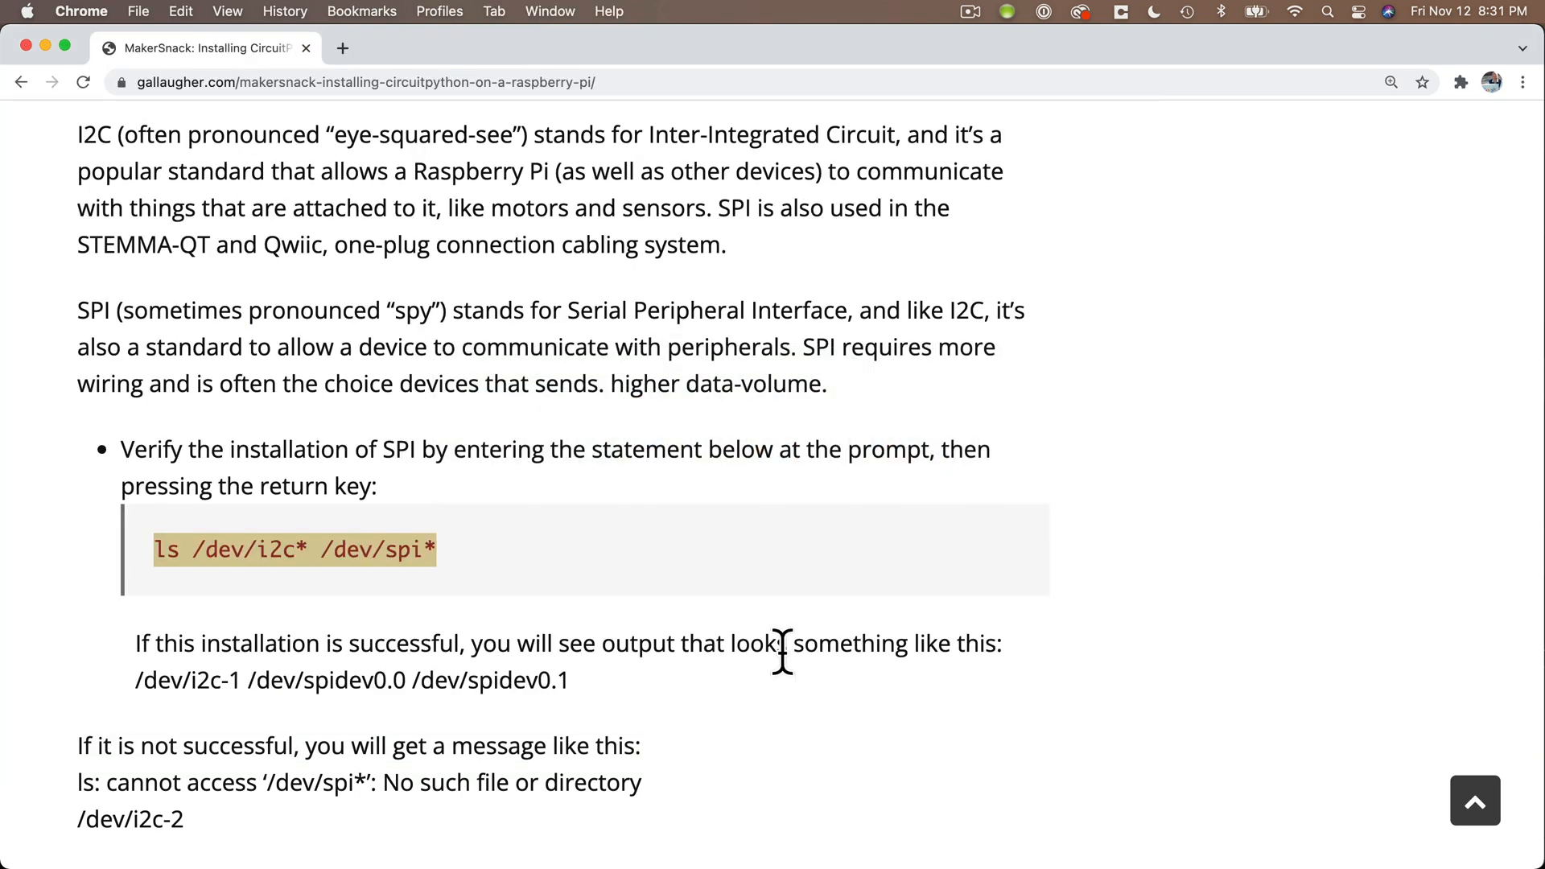
pyautogui.scroll(-3)
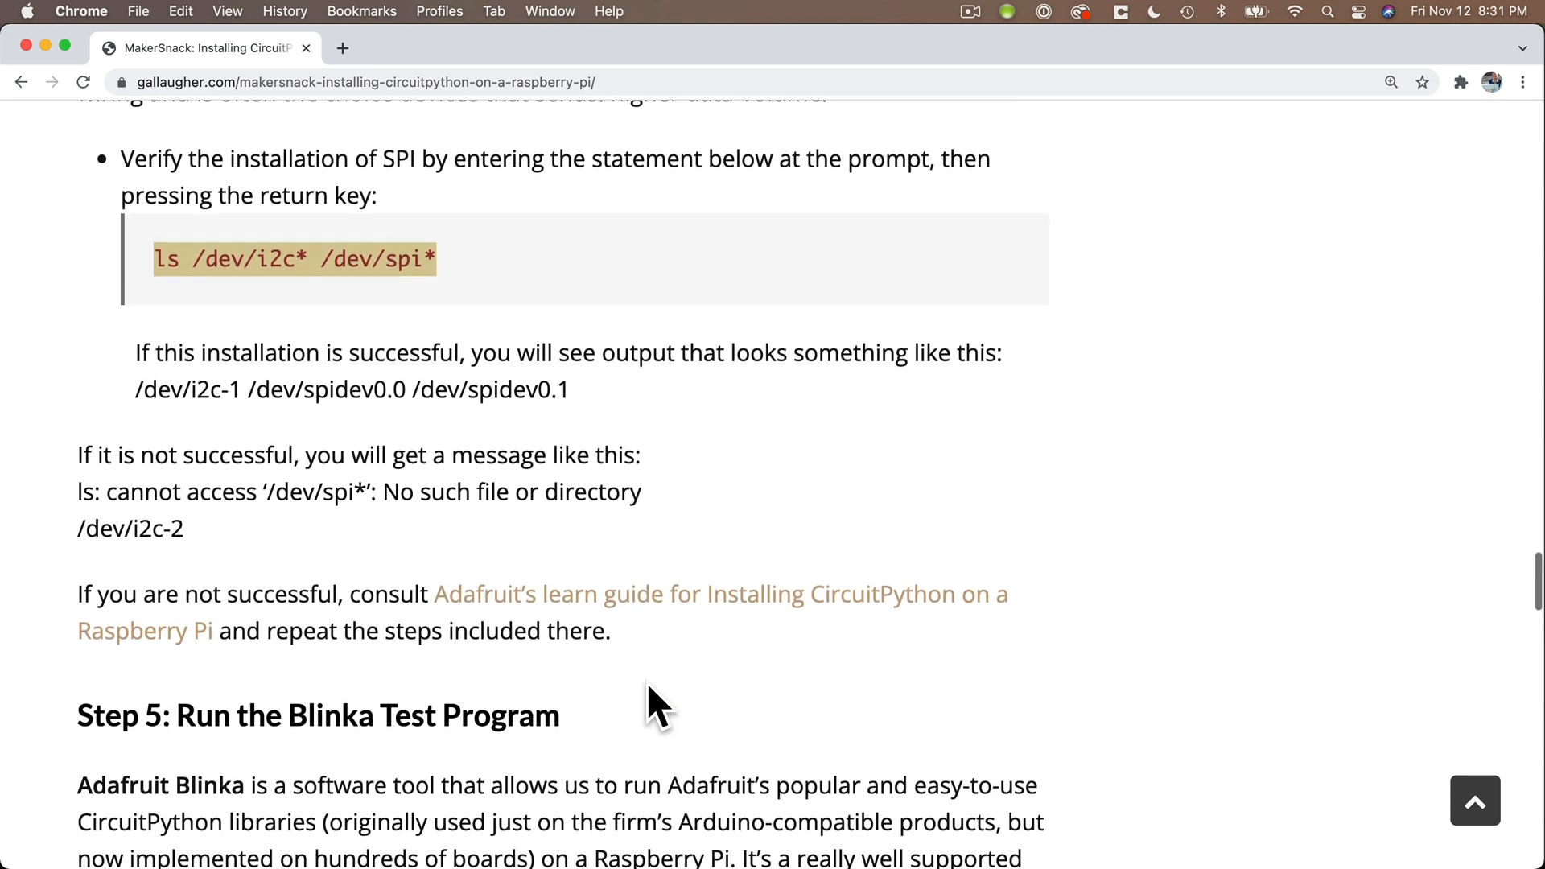
pyautogui.scroll(-3)
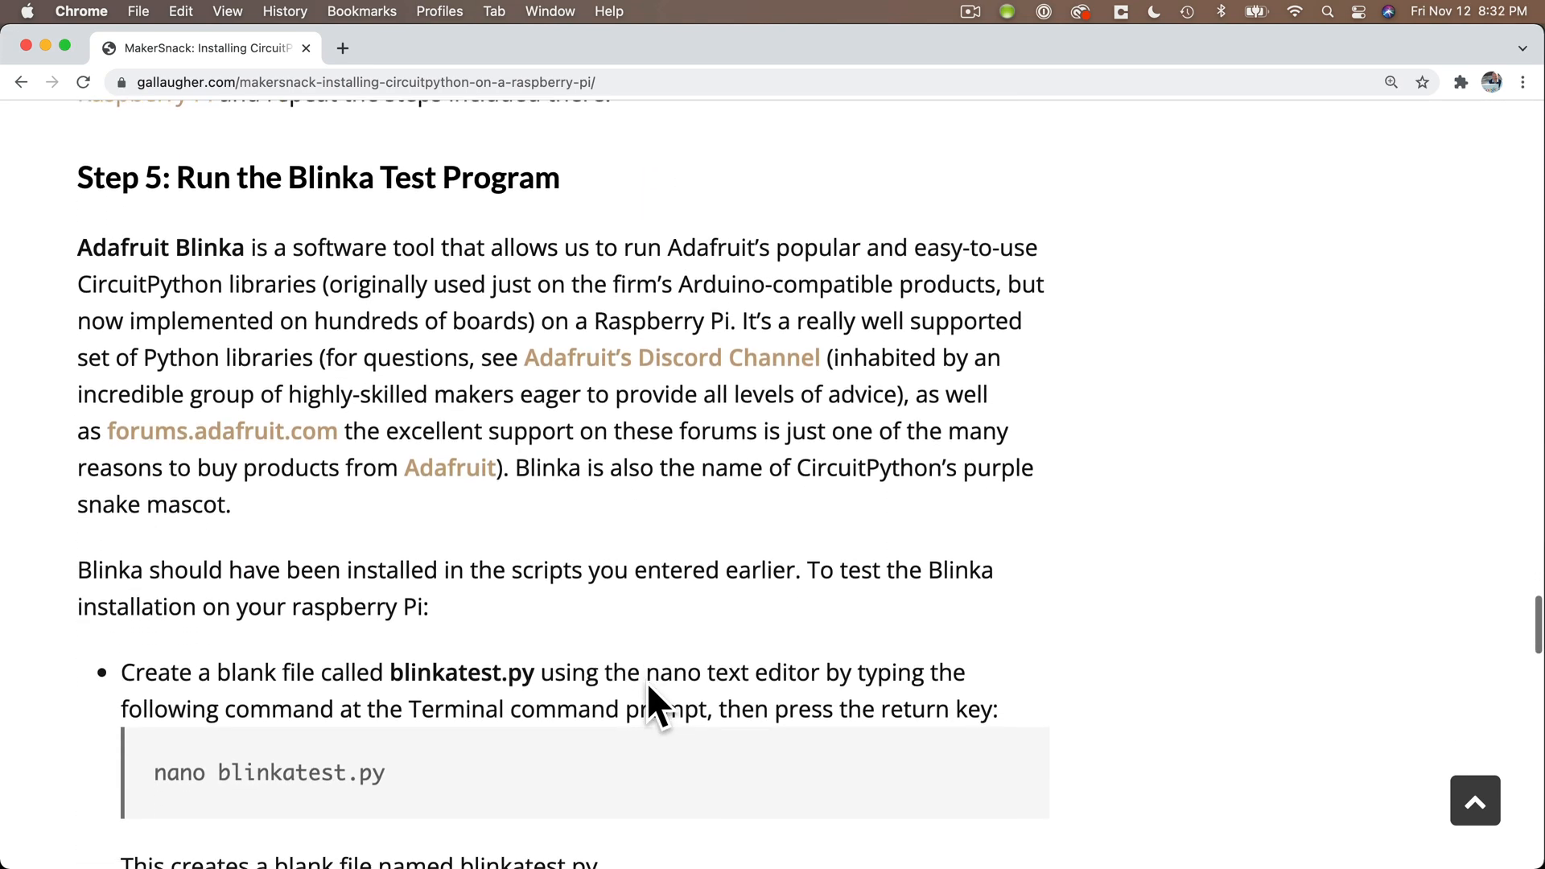
# Step: Bring the 'nano blinkatest.py' command into view and place it at the Pi's prompt
pyautogui.scroll(-3)
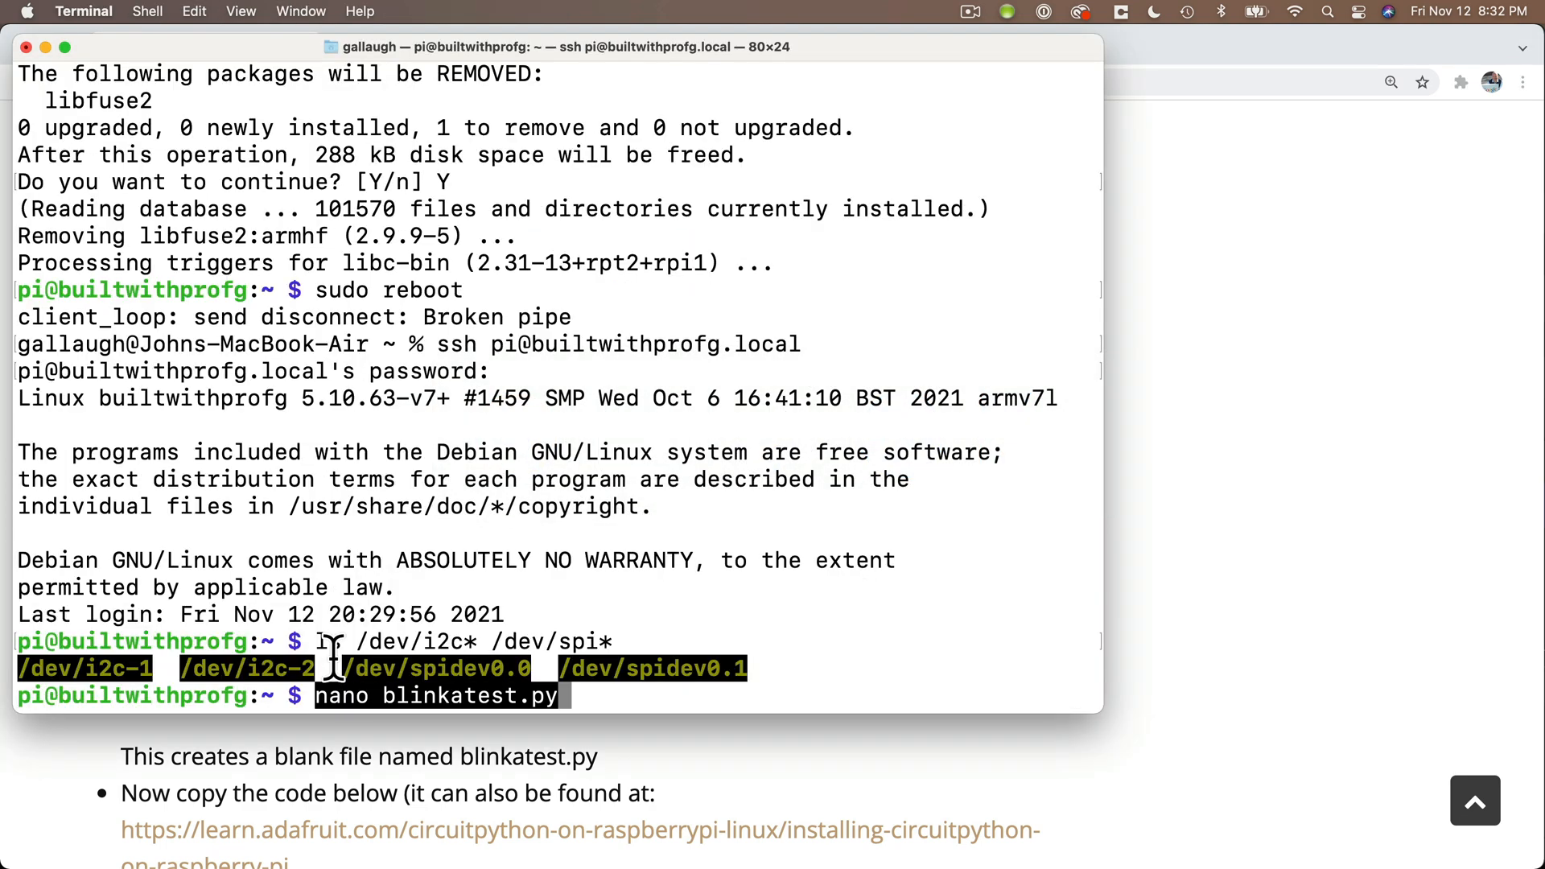
# Step: Paste the Blinka test code from the guide into blinkatest.py in nano and save it
pyautogui.press('enter')
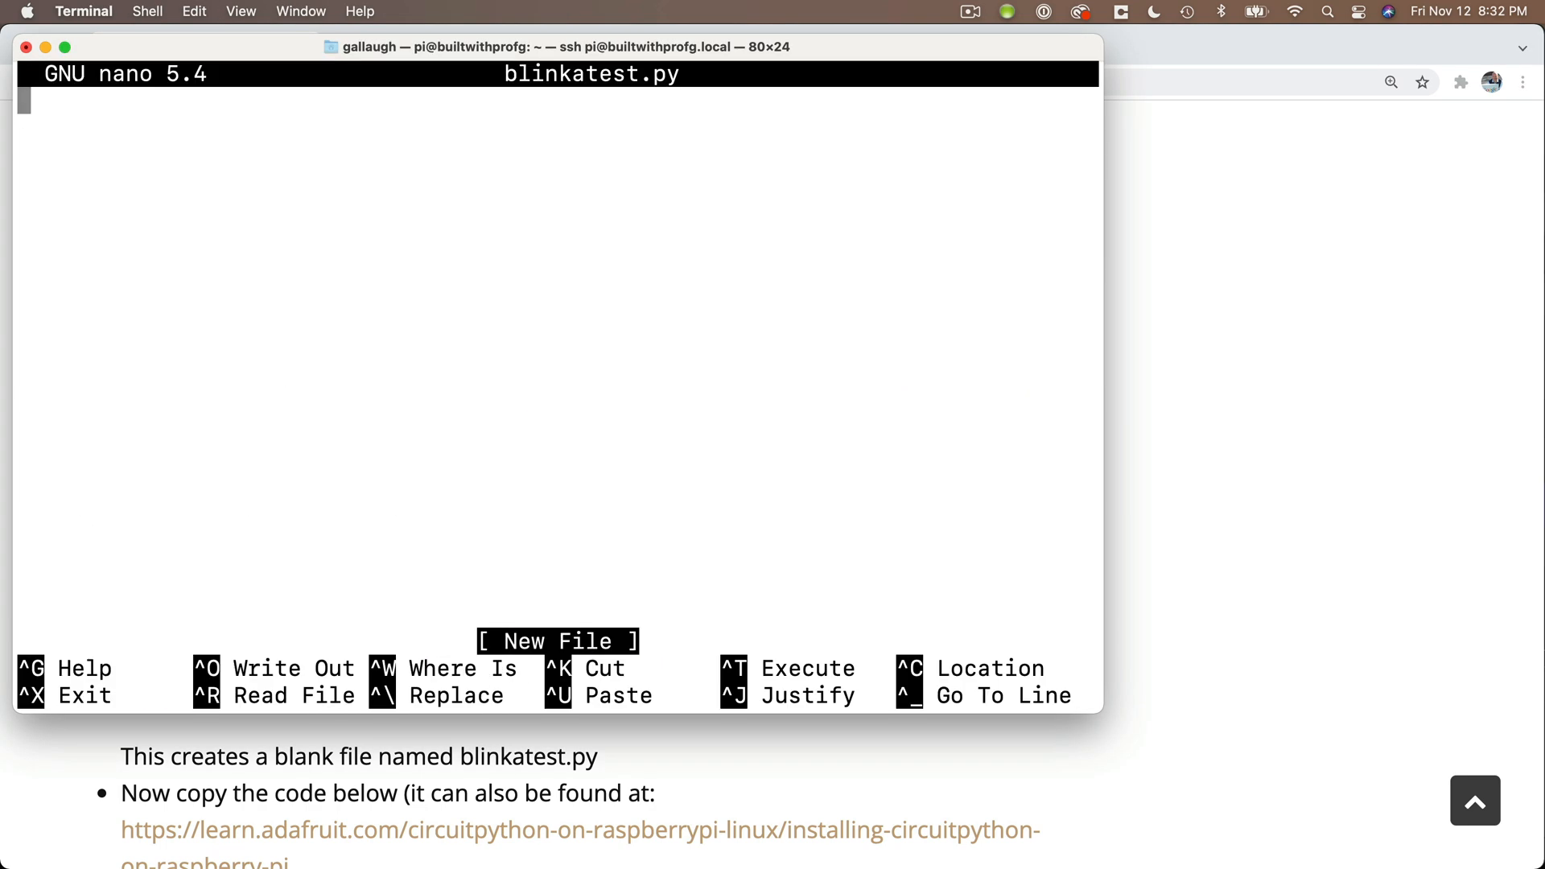
pyautogui.press('cmd+tab')
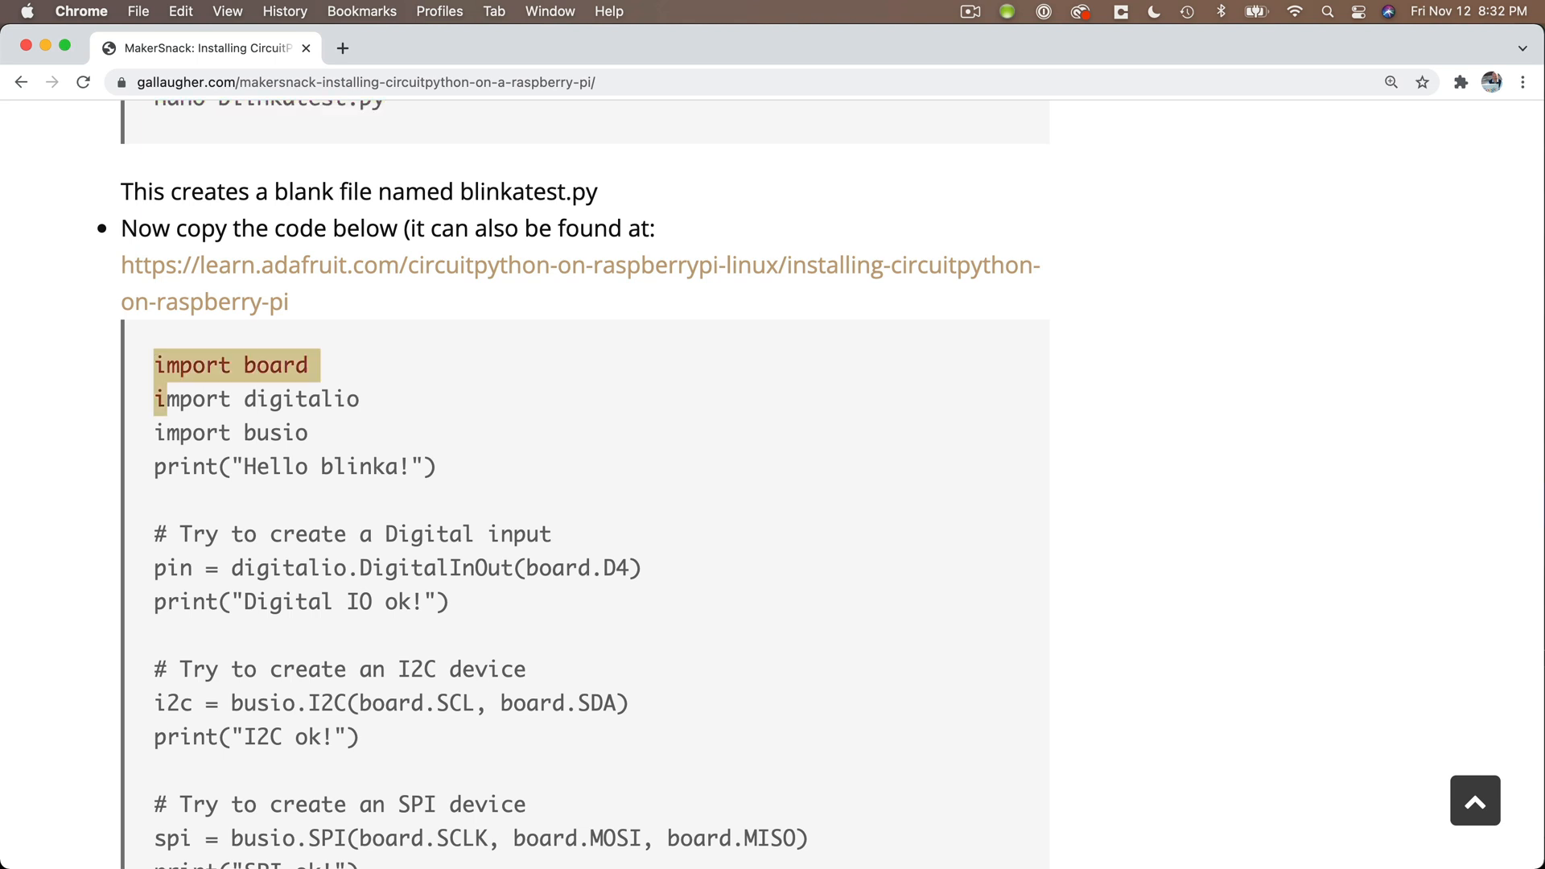
pyautogui.scroll(-3)
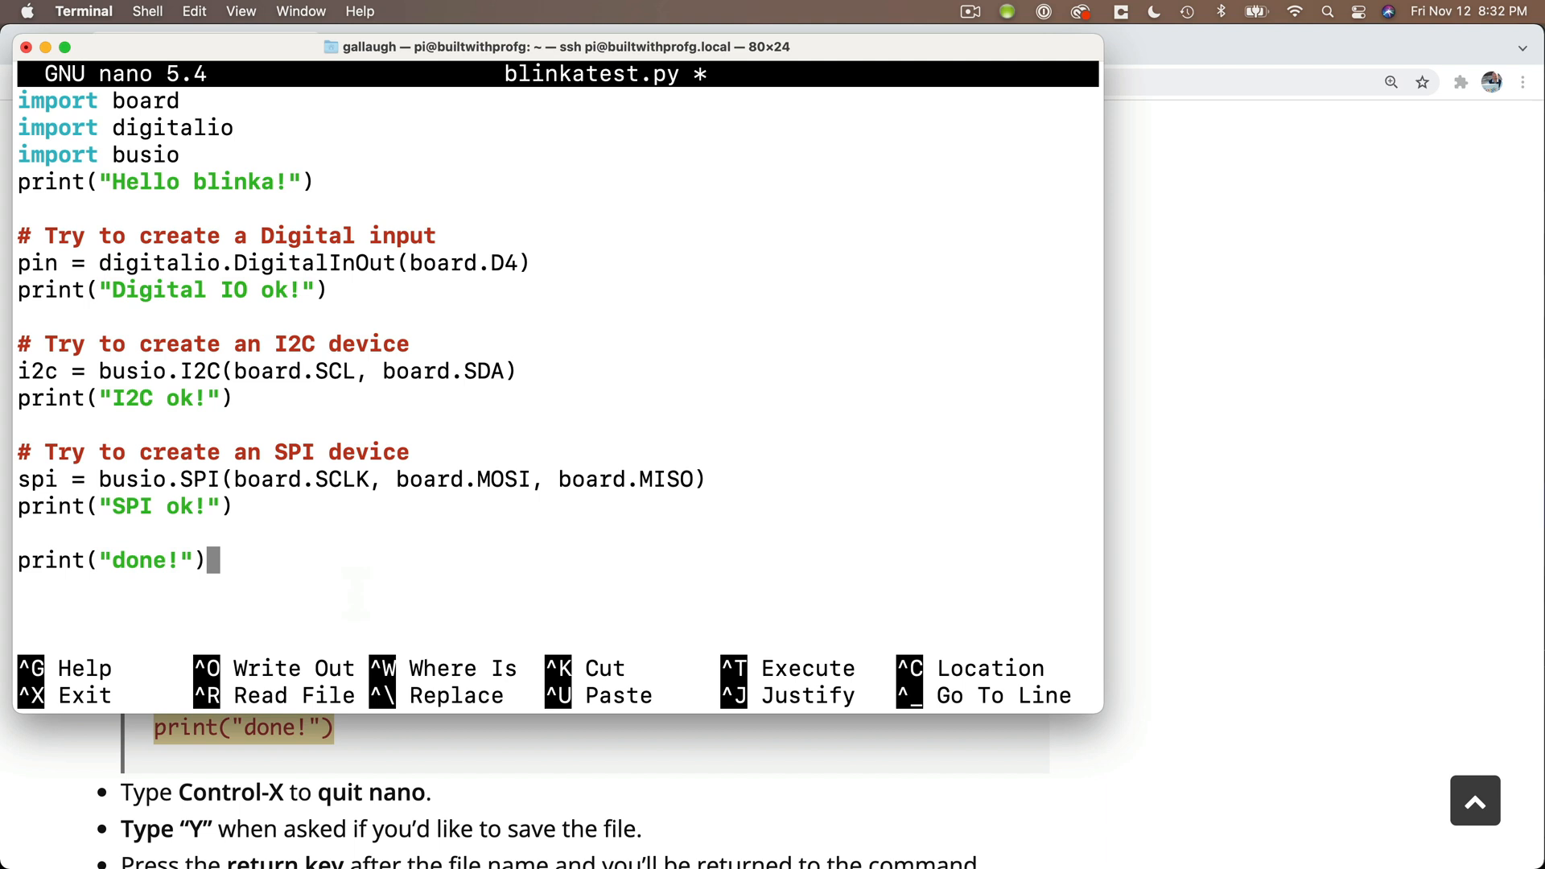
pyautogui.press('ctrl+x')
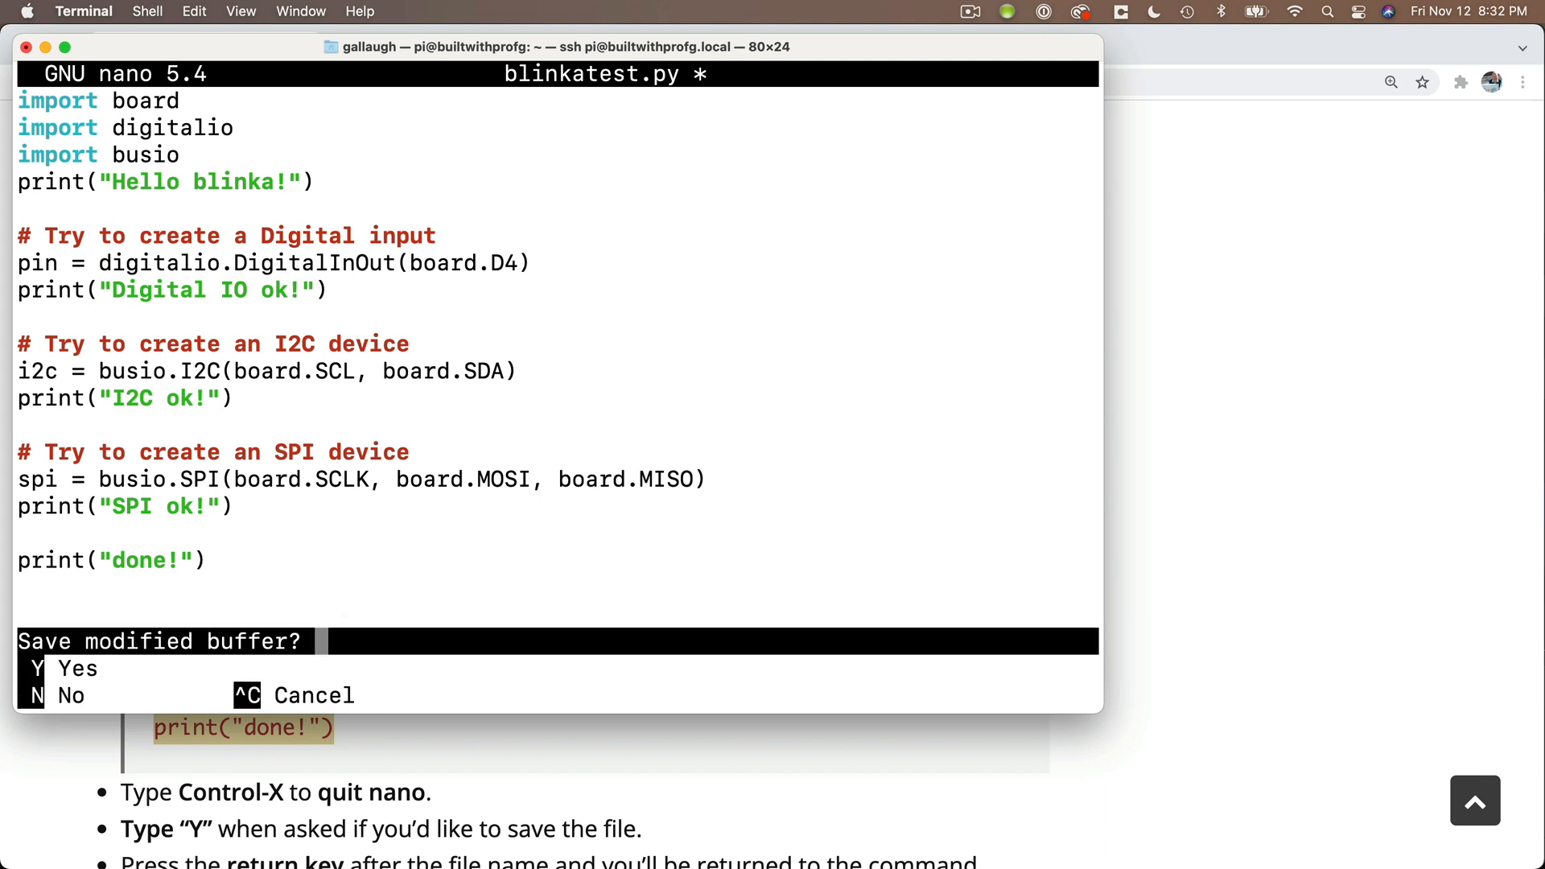
pyautogui.press('y')
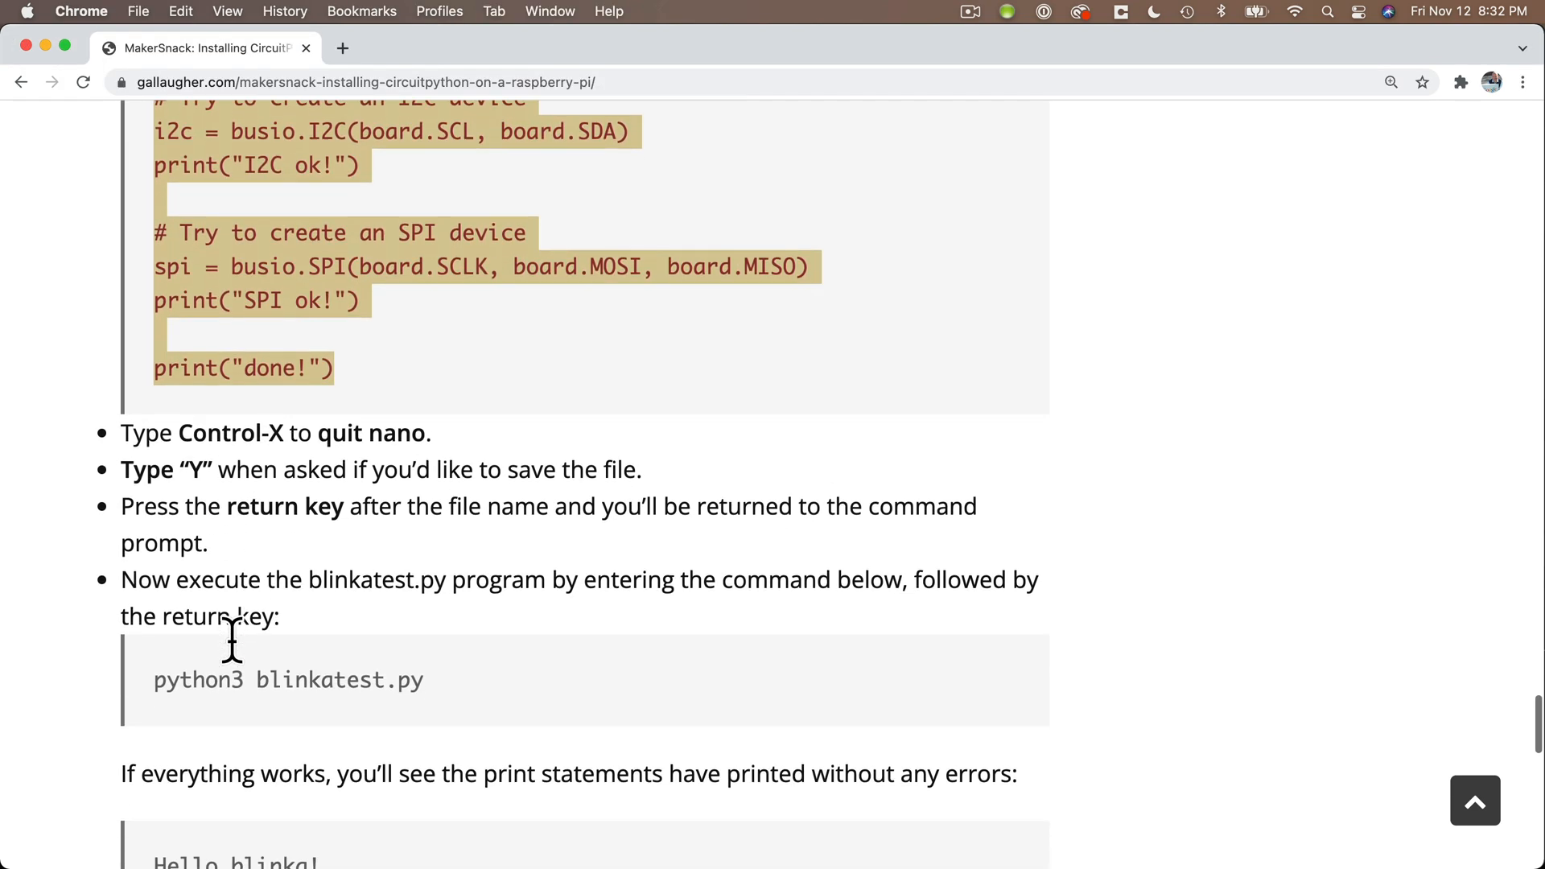
# Step: Confirm blinkatest.py printed Hello blinka, Digital IO, I2C and SPI ok, then sudo halt the Pi
pyautogui.scroll(-3)
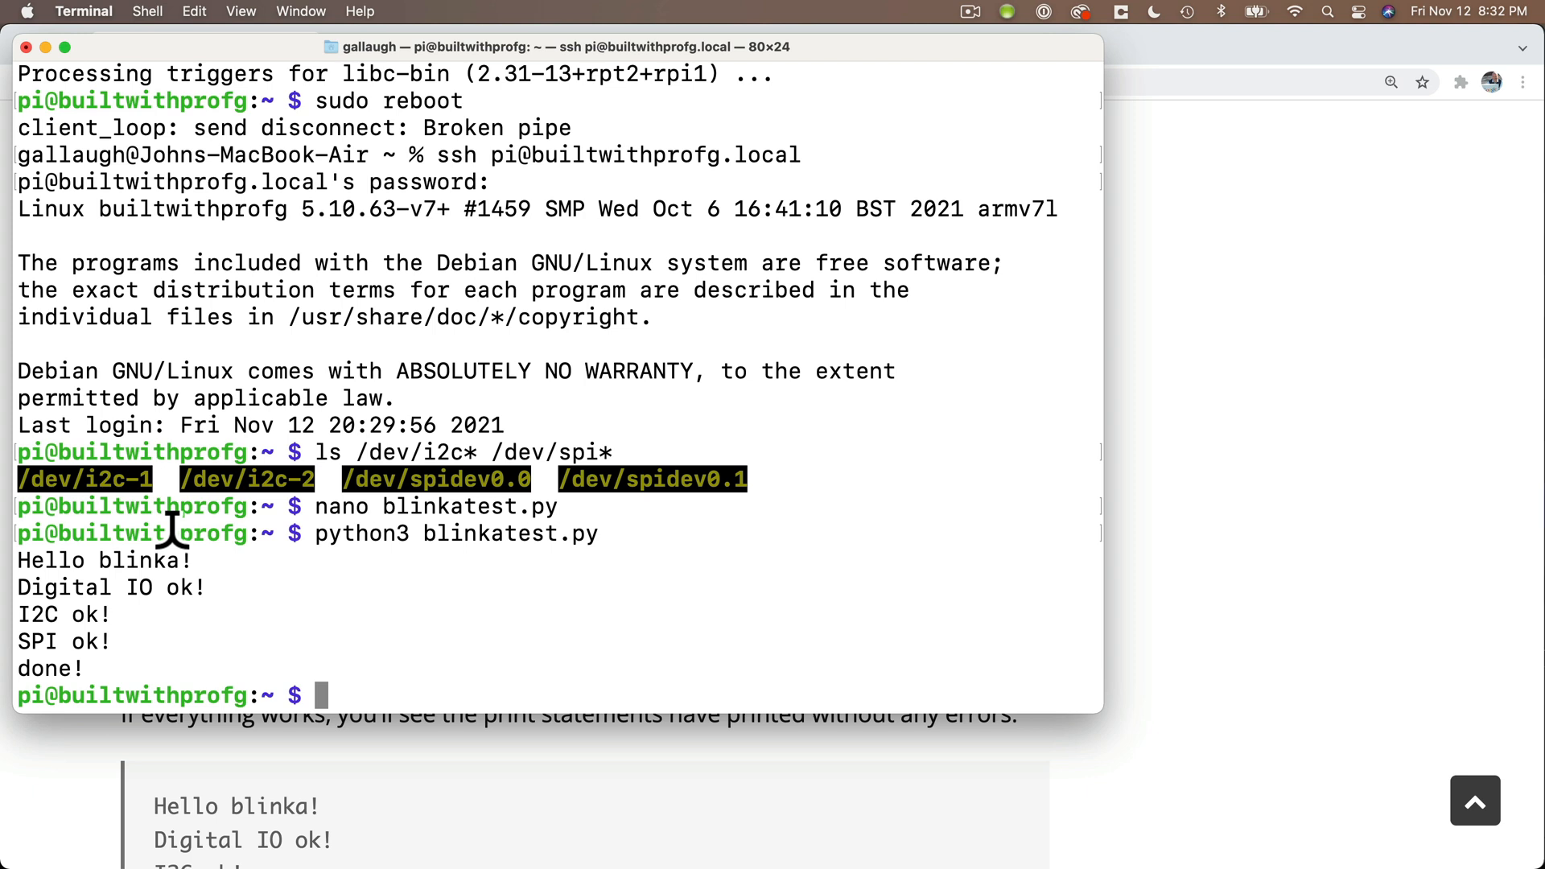
pyautogui.moveTo(285, 680)
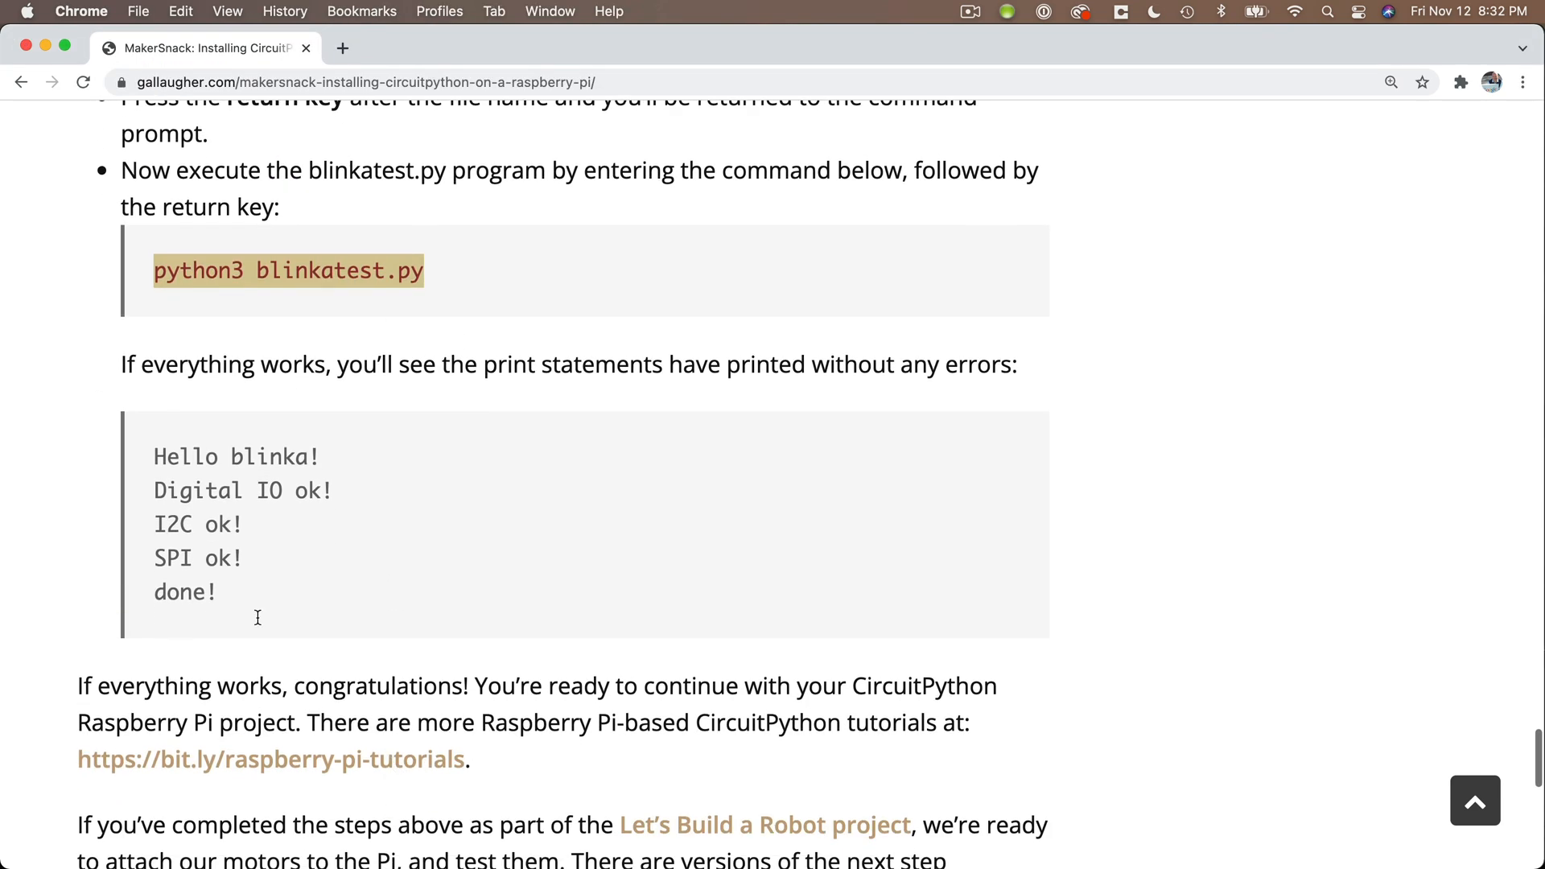
pyautogui.scroll(-3)
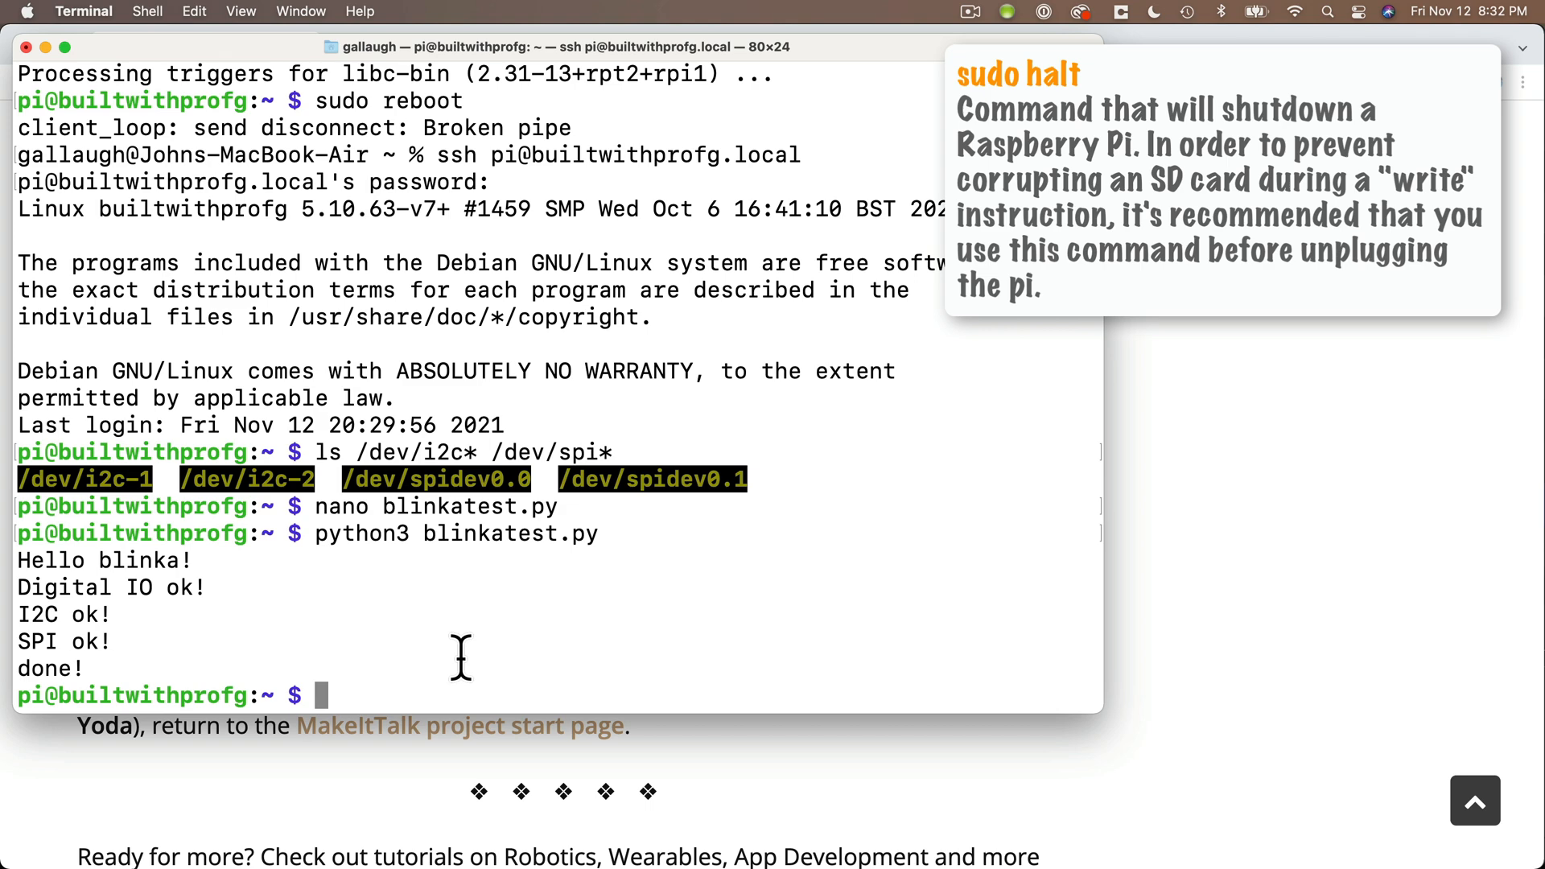
pyautogui.write('sudo halt')
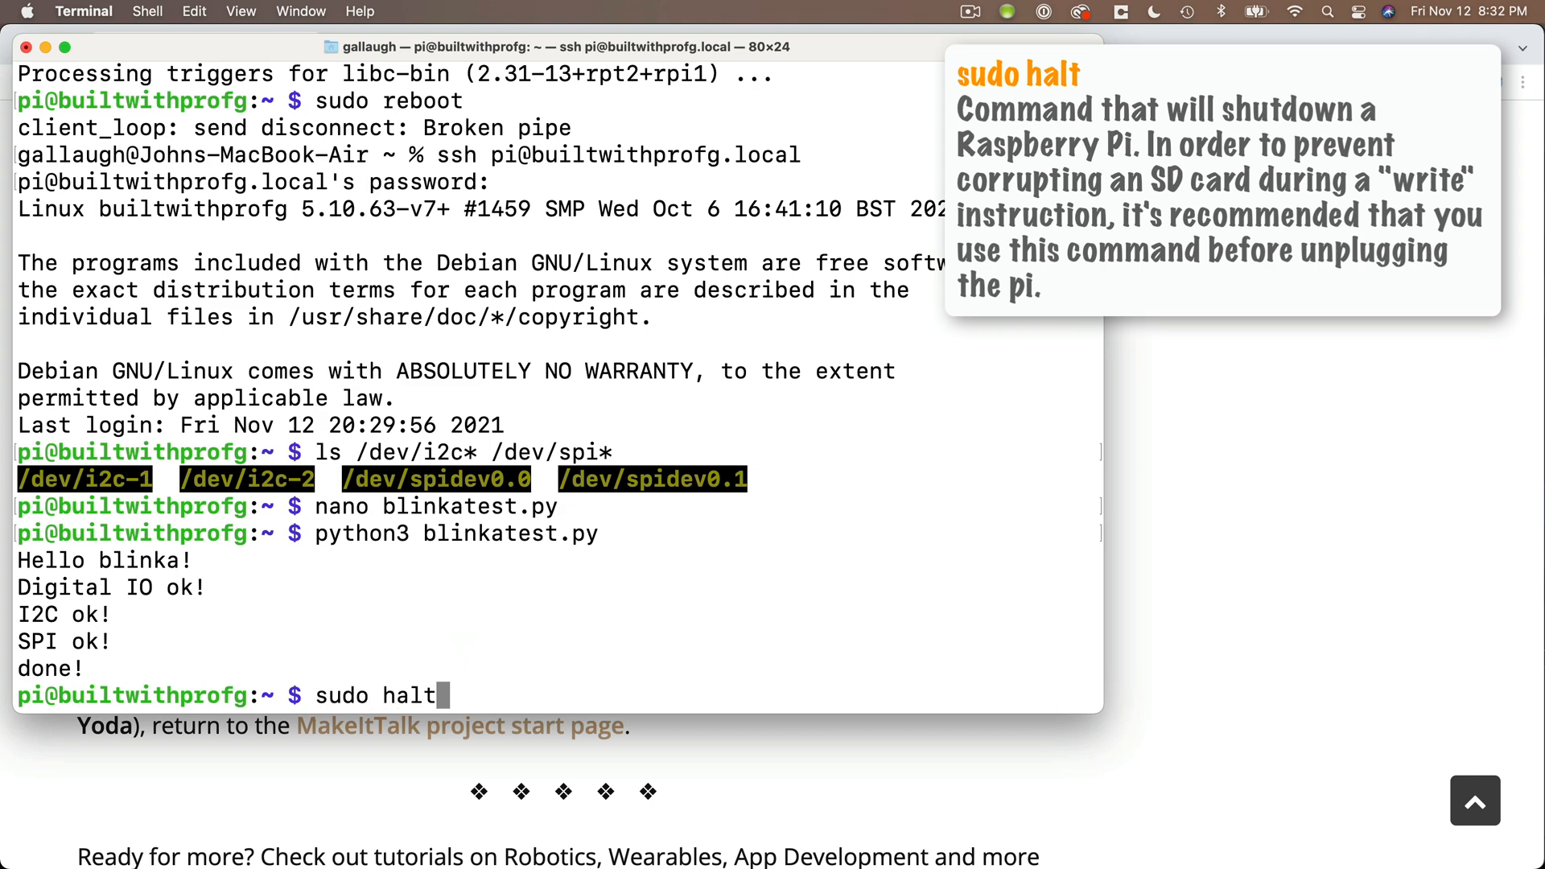
pyautogui.press('Return')
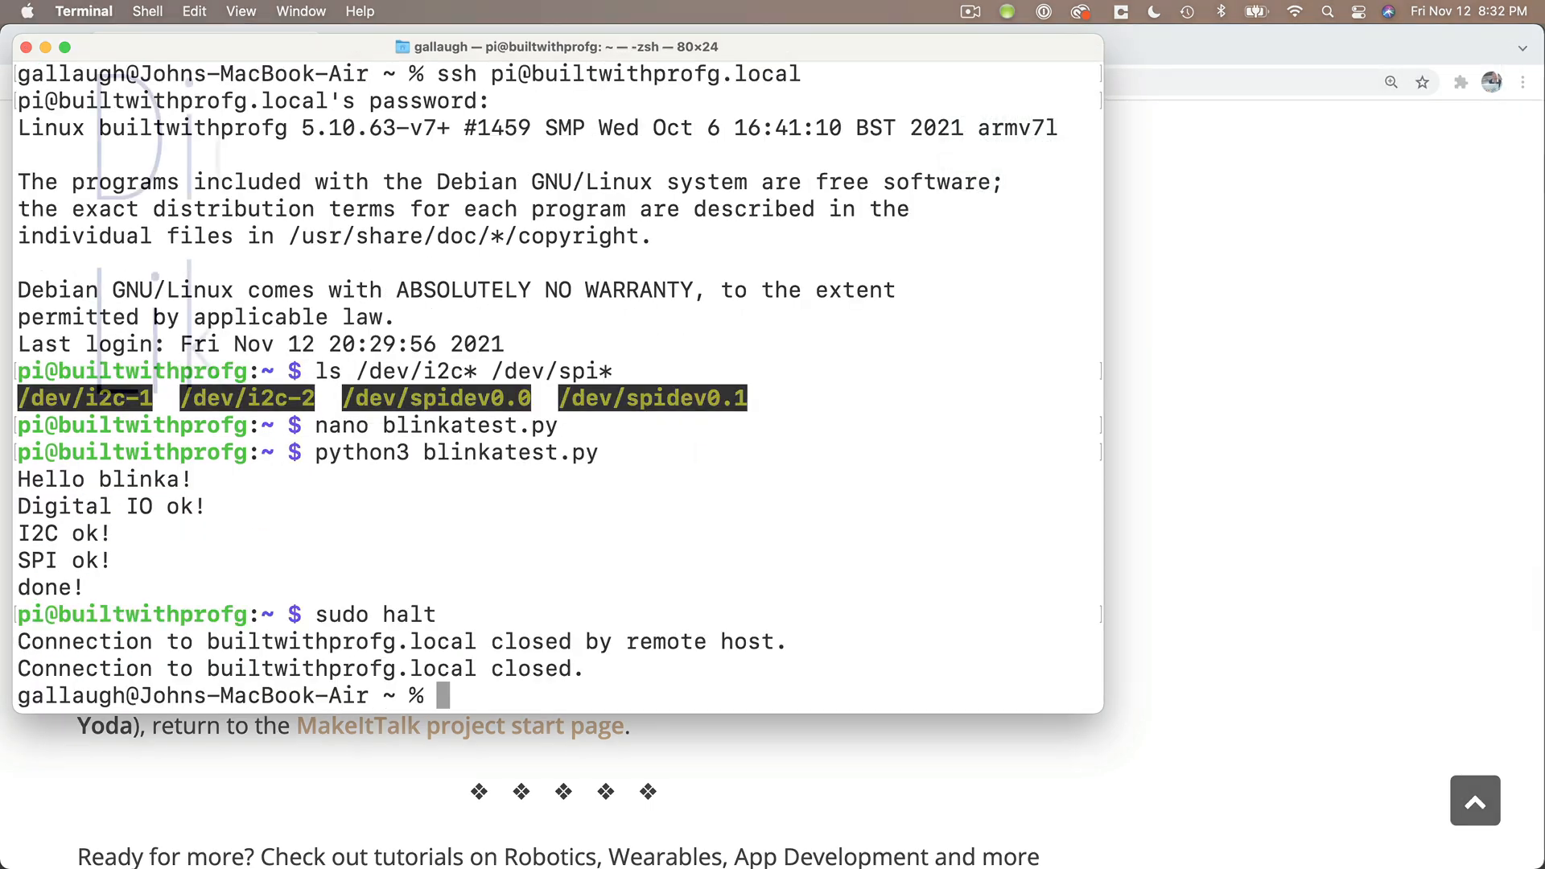